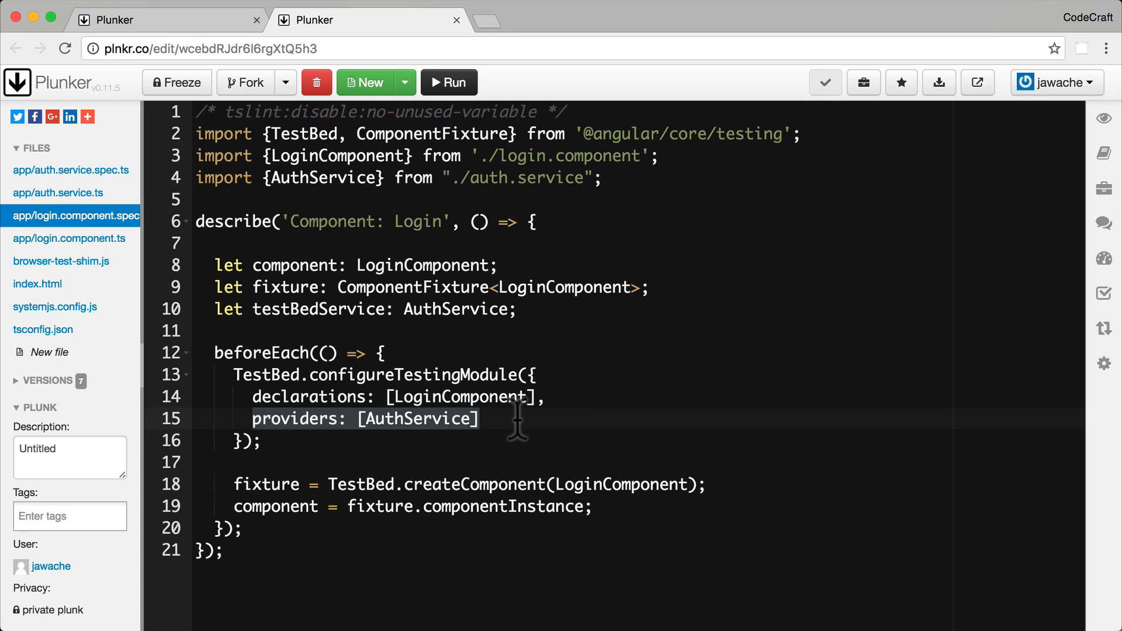
Step: Add testBedService = TestBed.get(AuthService); to beforeEach after line 19
type("testBedService = TestBed.get(AuthService);")
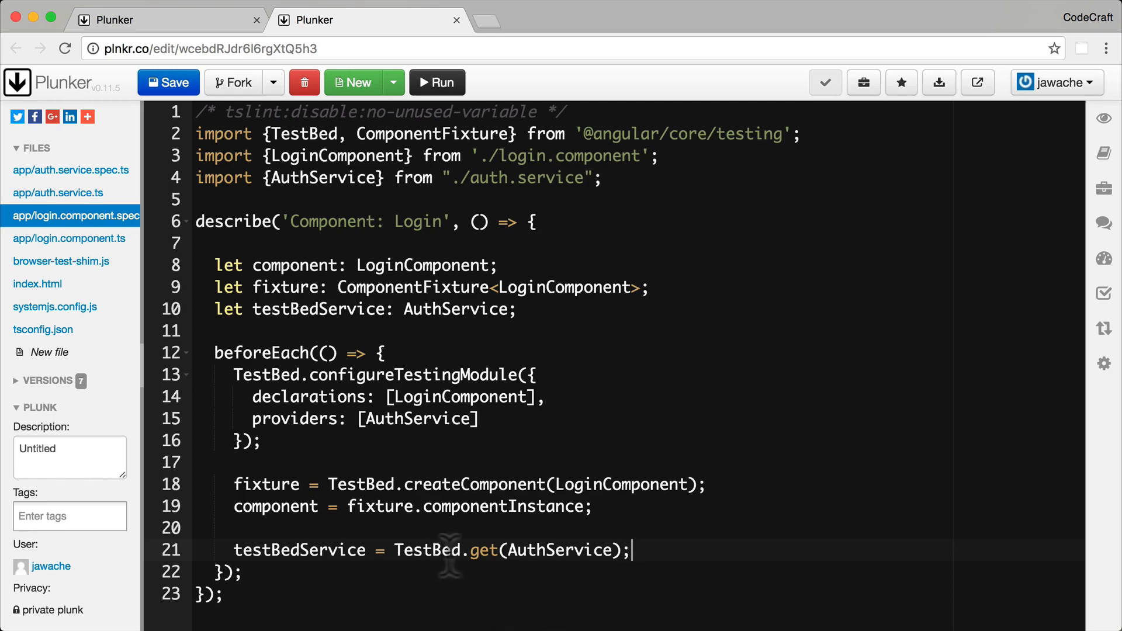
double_click(485, 551)
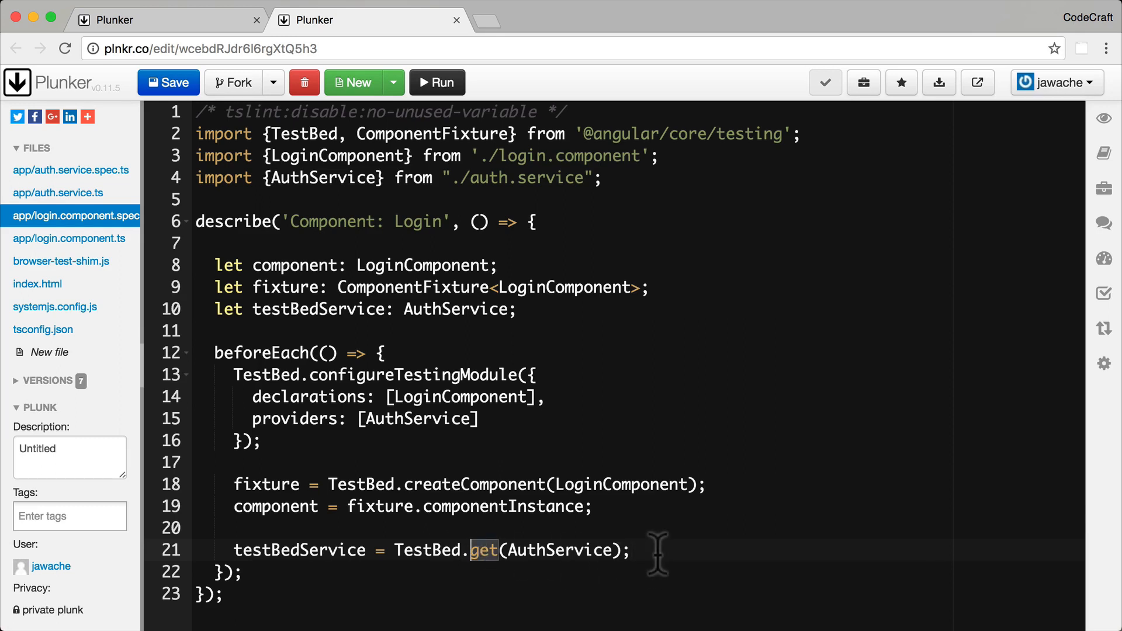
left_click(634, 549)
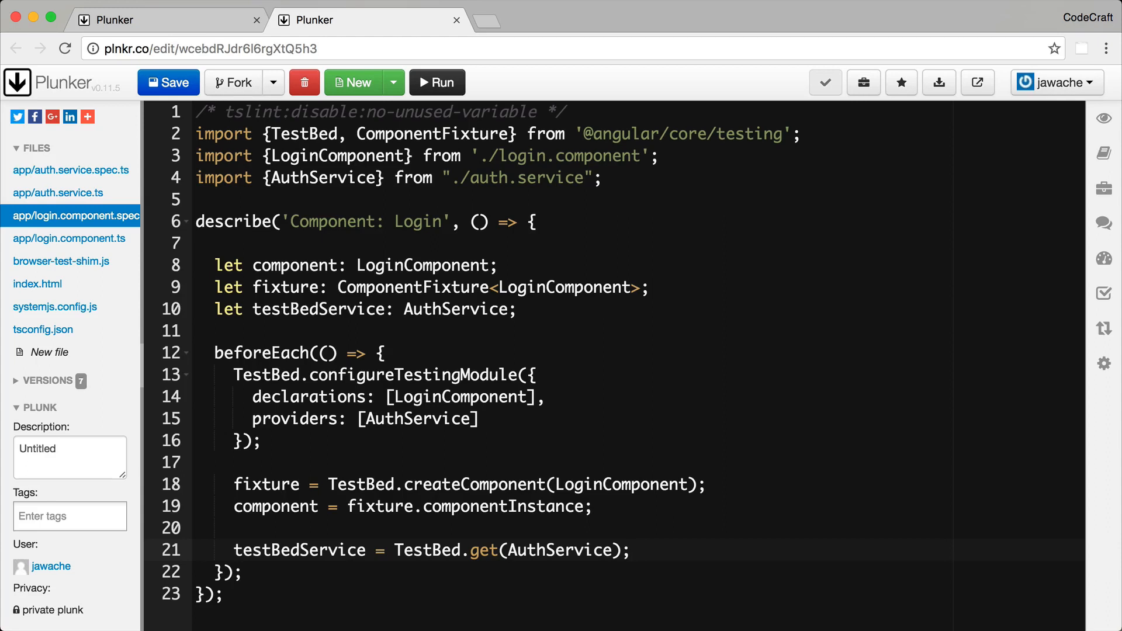
left_click(636, 550)
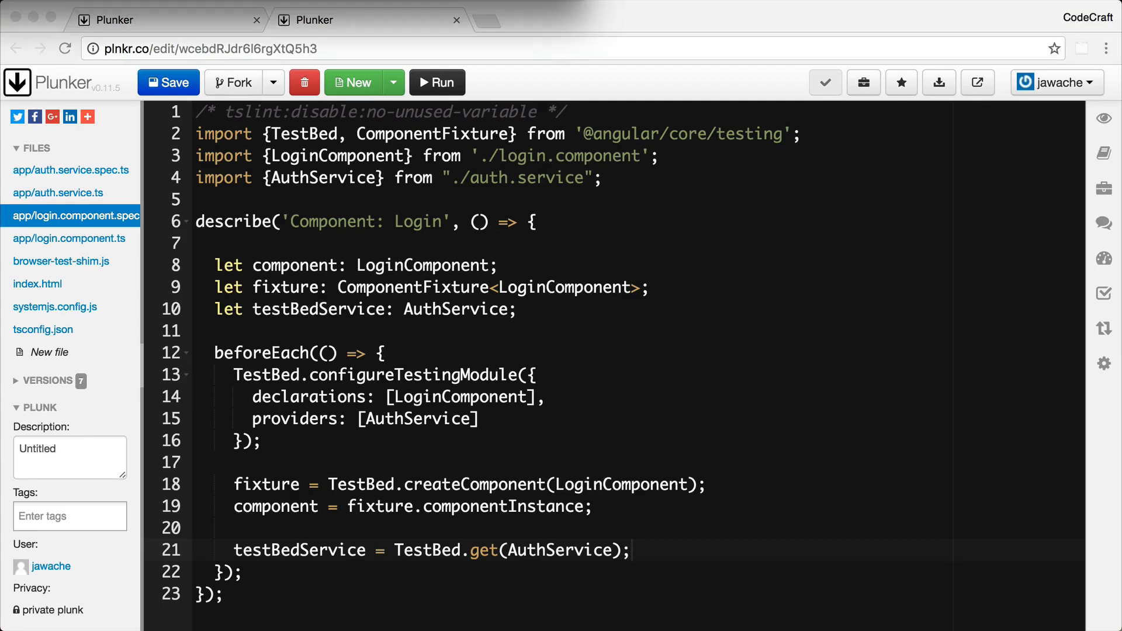
mouse_move(360, 494)
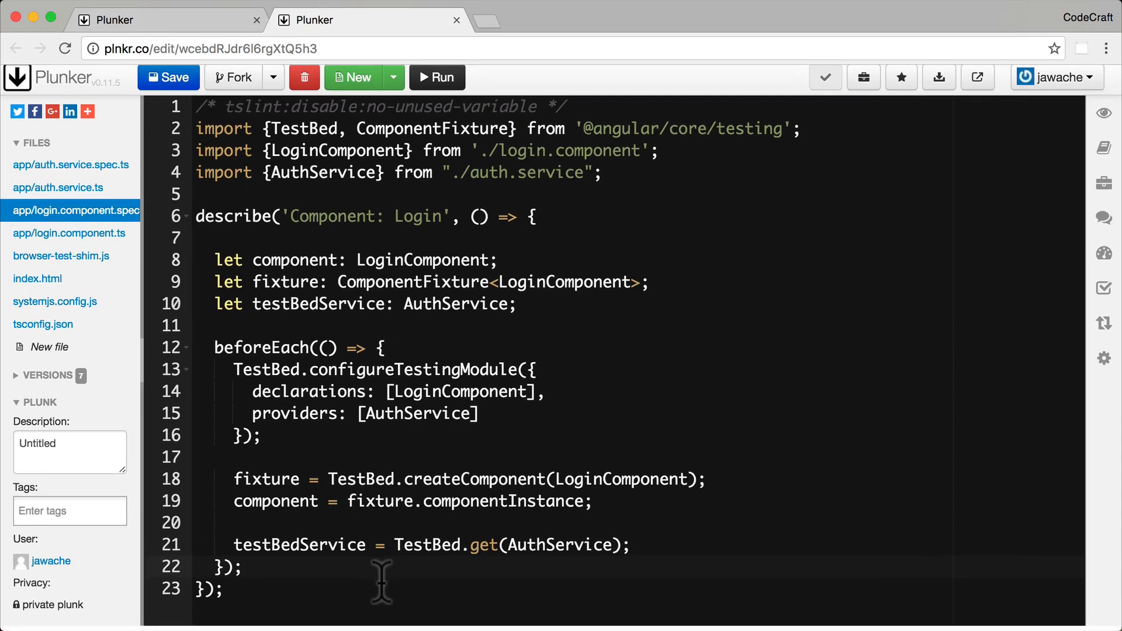
Step: Add an it block titled 'Service injected via inject(...) and TestBed.get(...) should be the same instance'
scroll("down", 3)
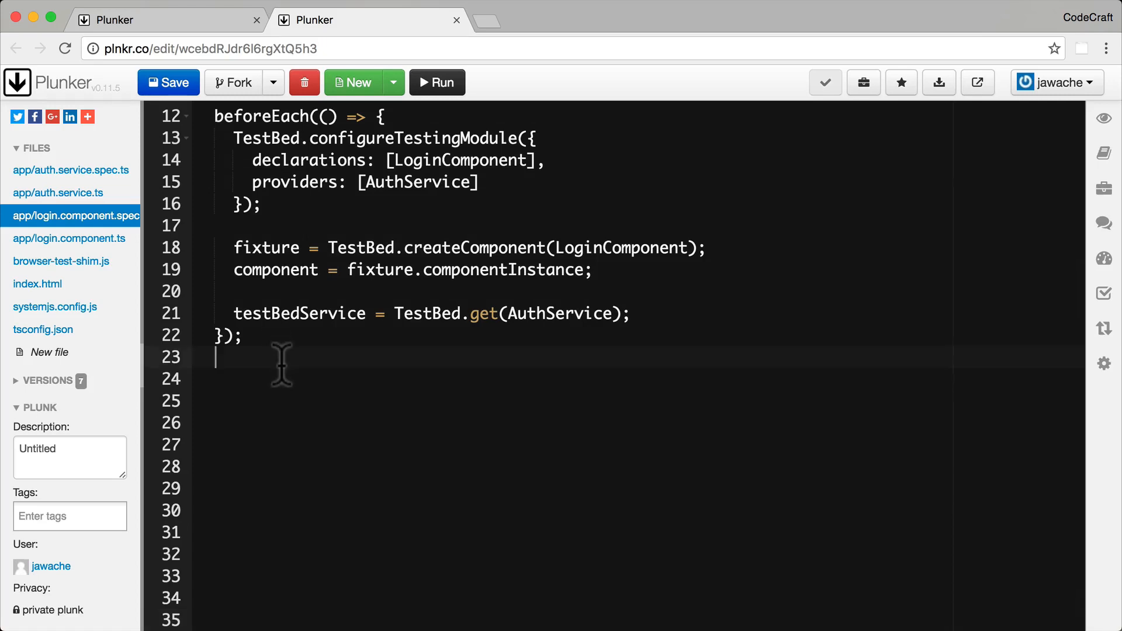
type("it('Service injected via inject(...) and TestBed.get(...) should be the same instance',")
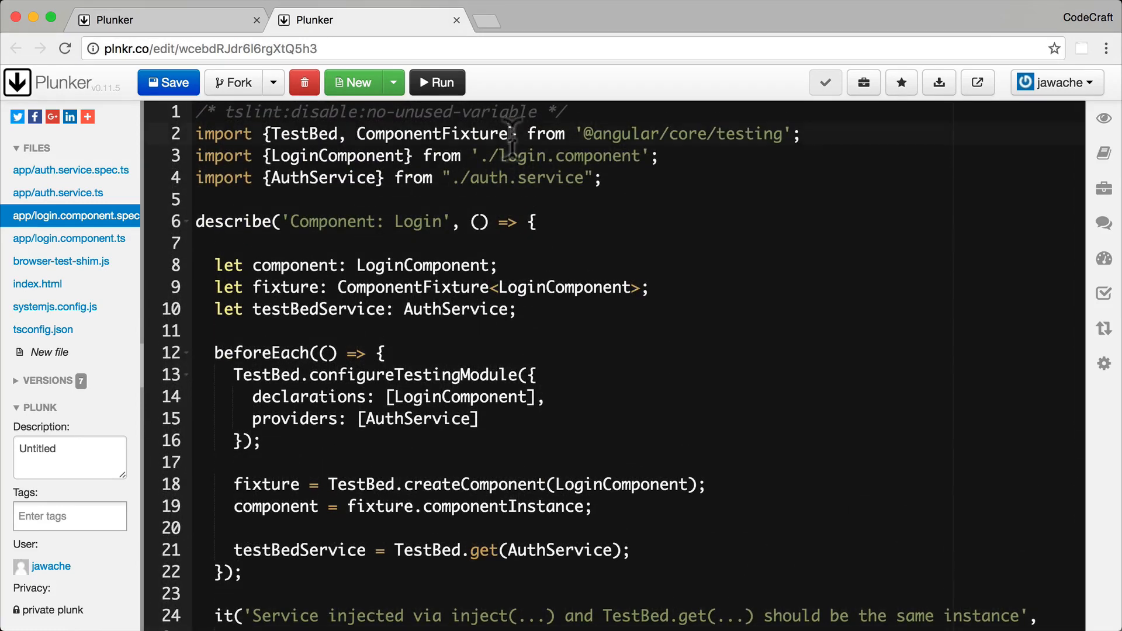
scroll("down", 3)
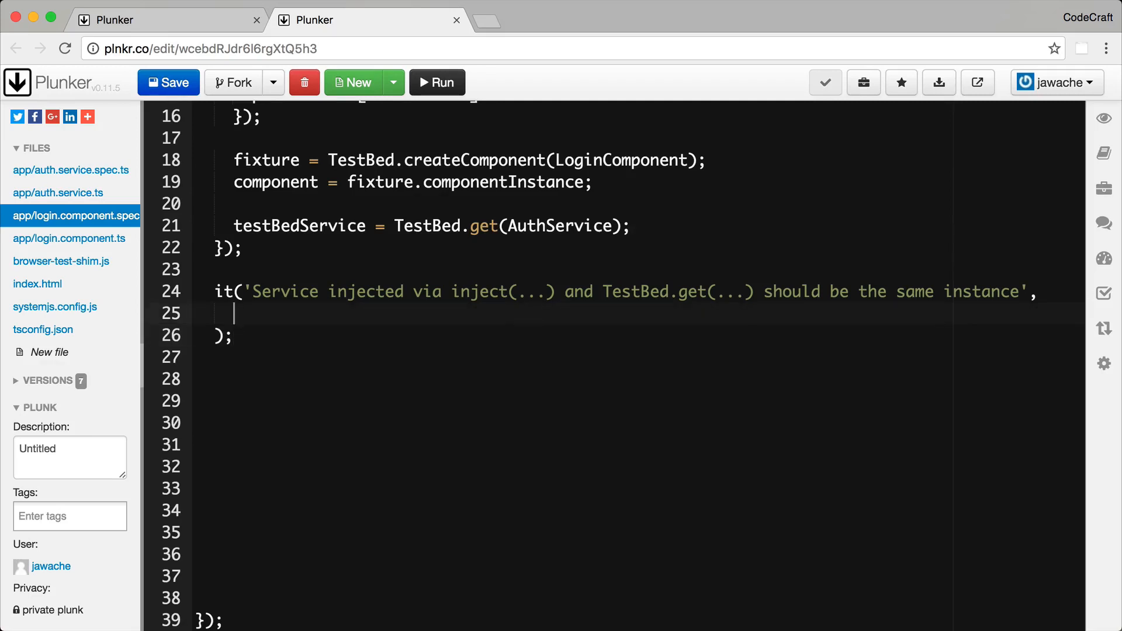
Step: Wrap the spec in inject([AuthService], (injectService: AuthService) => { })
type("inject")
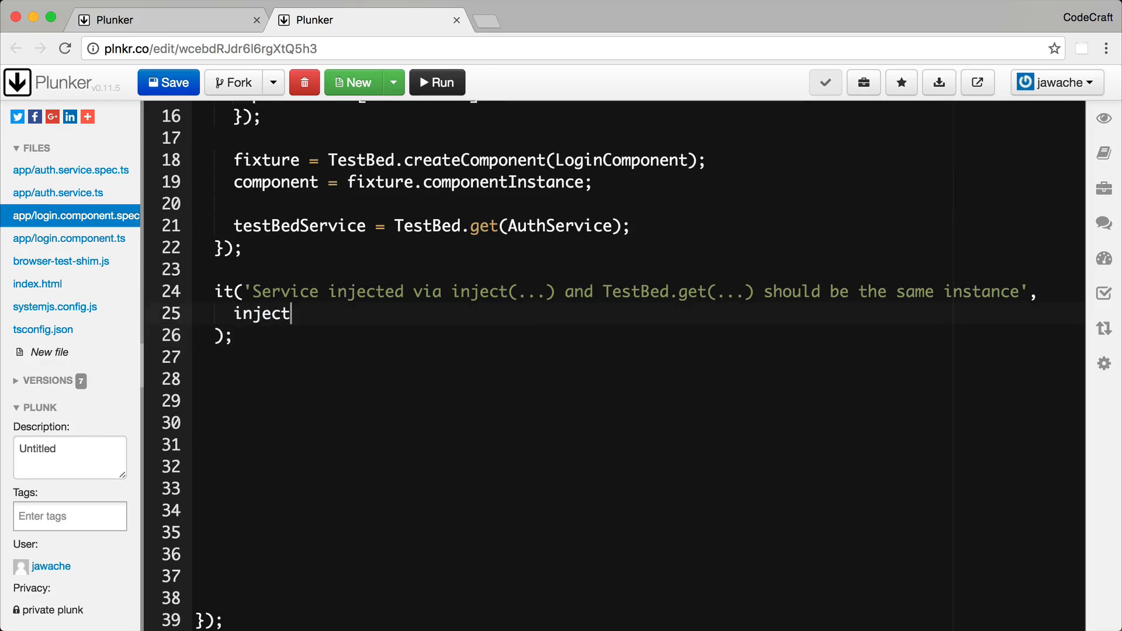
type("()")
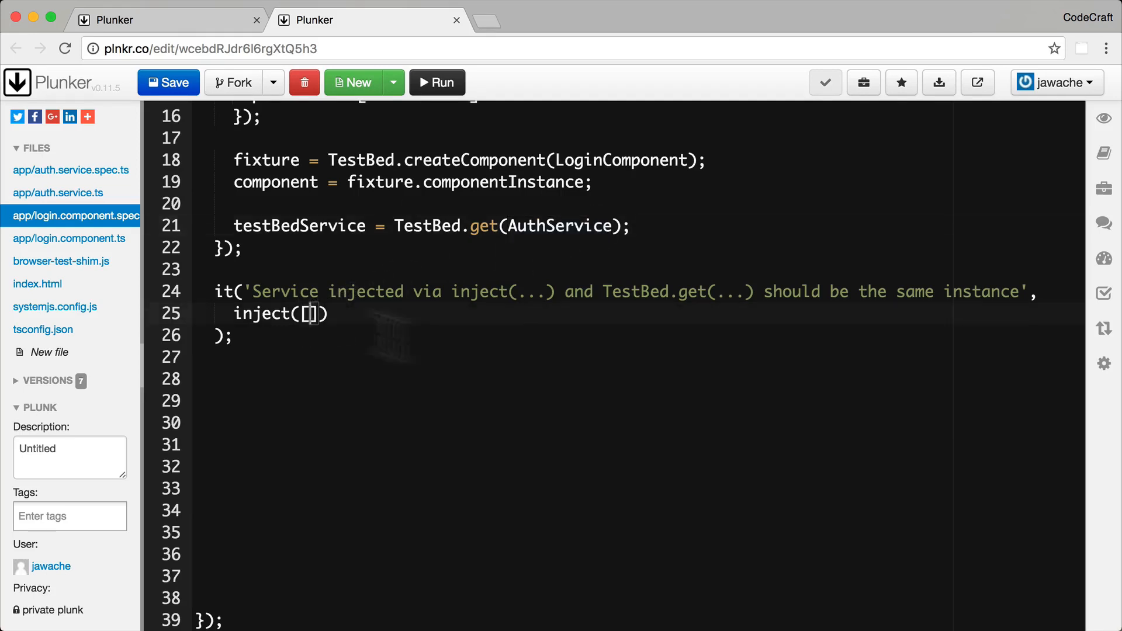
type("AuthService")
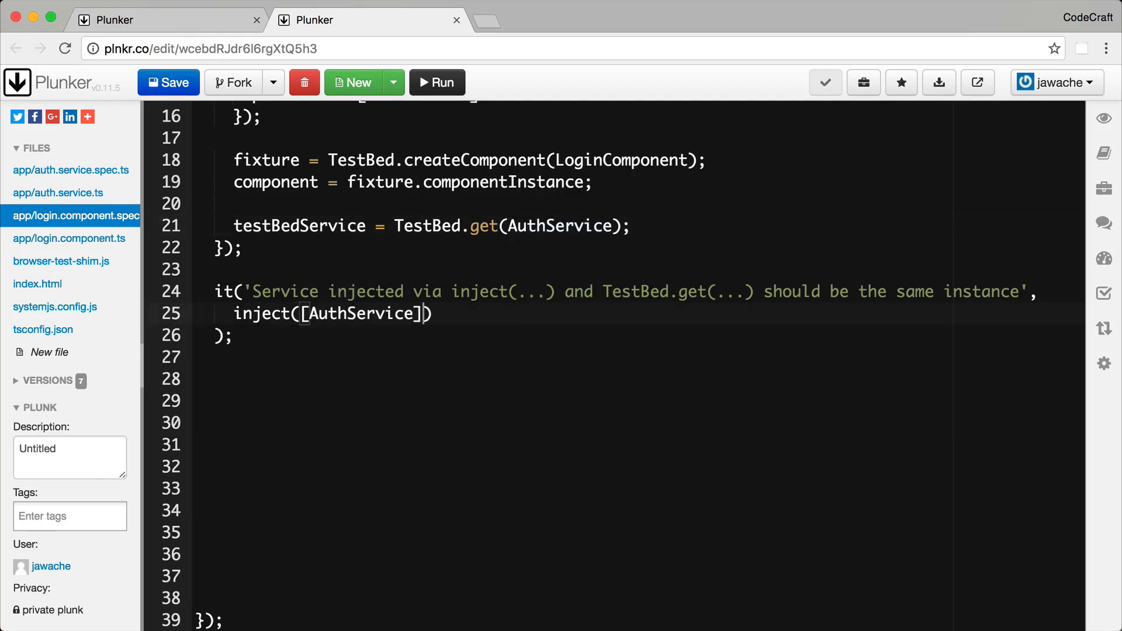
type(",")
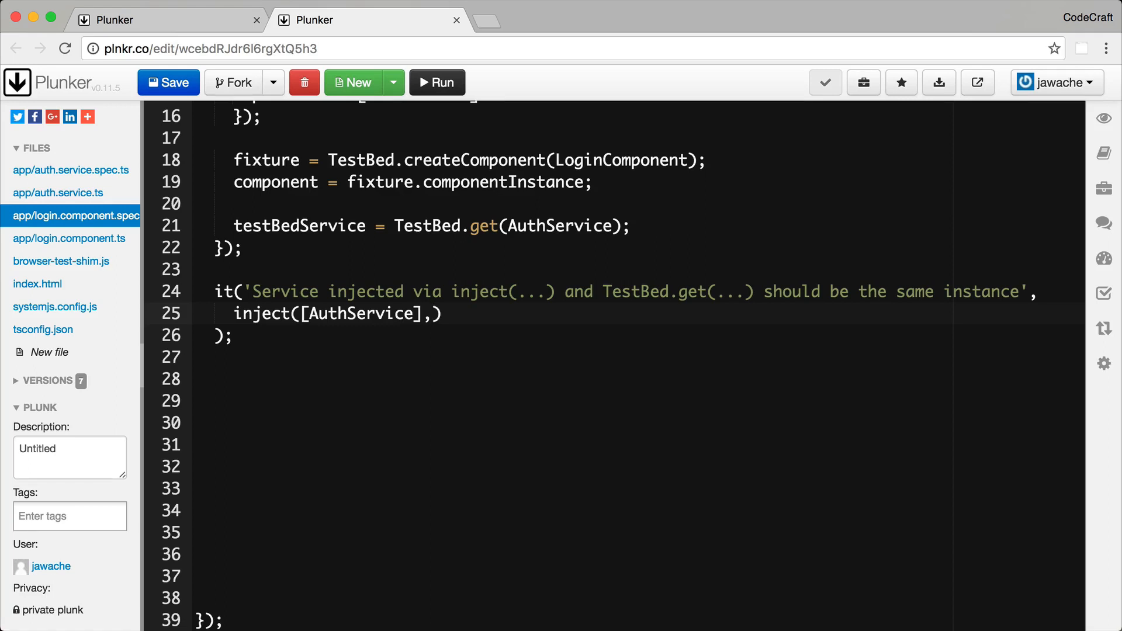
type("()")
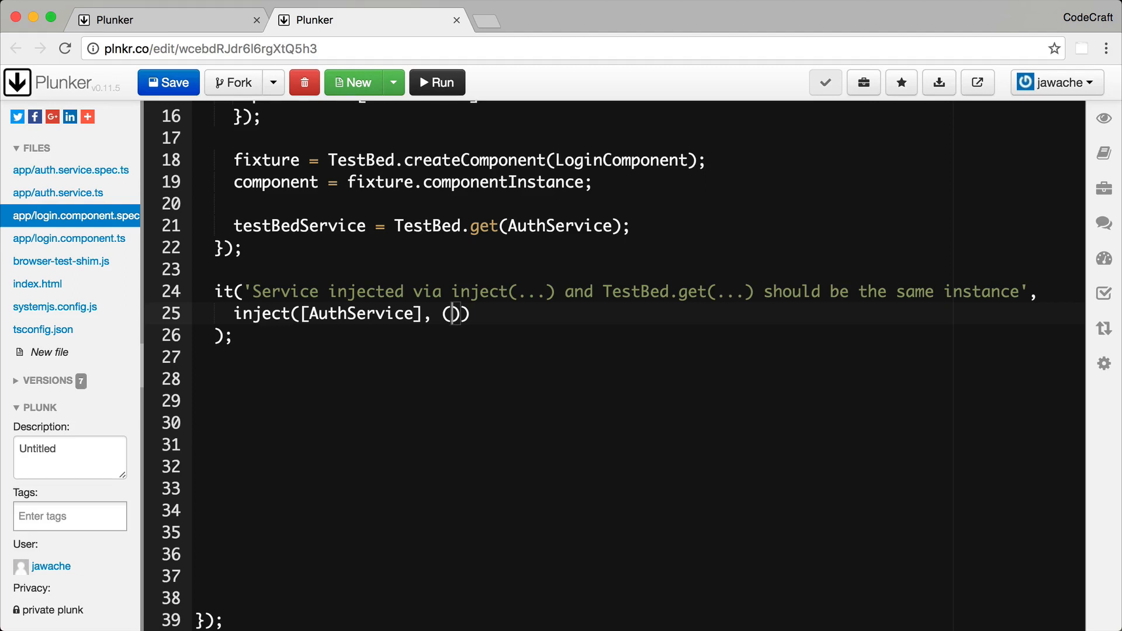
type("on")
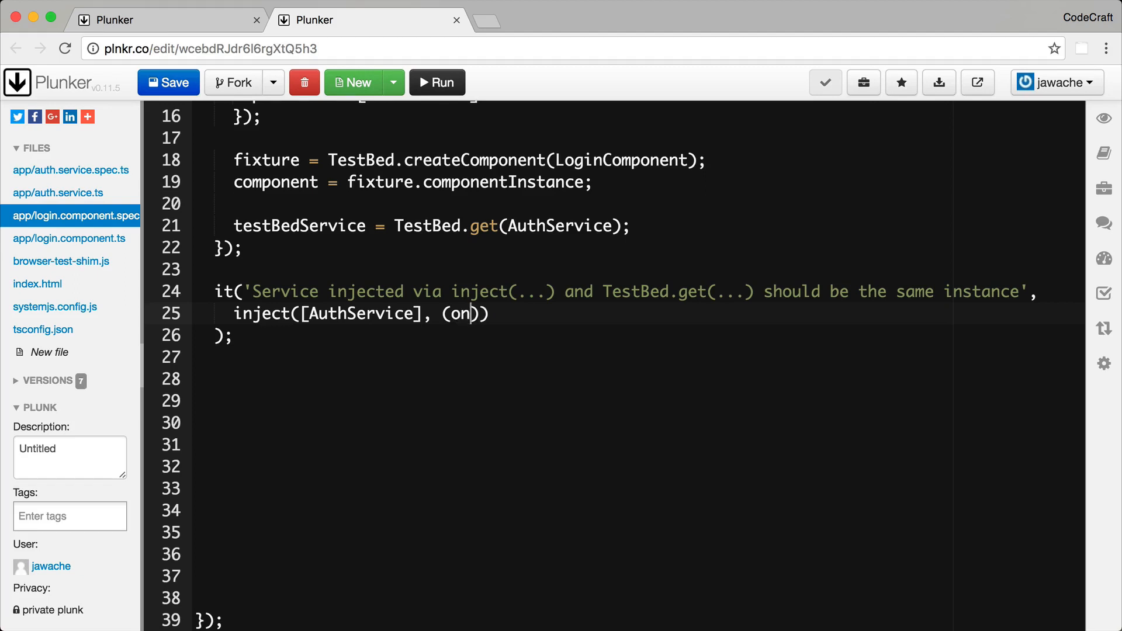
key("Backspace")
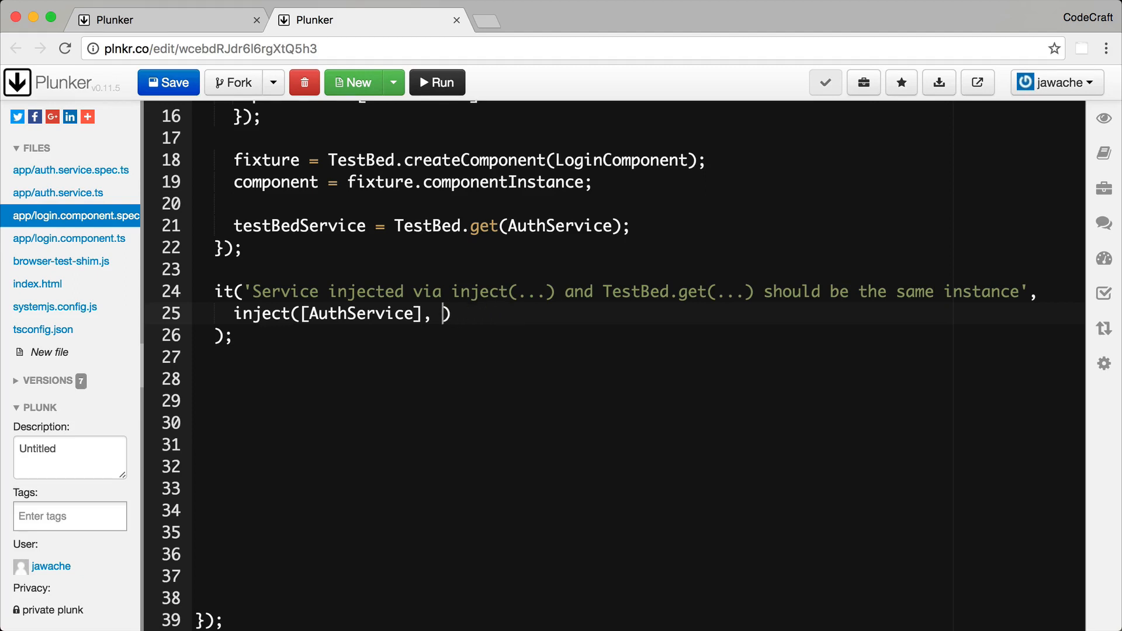
type("(injectService)")
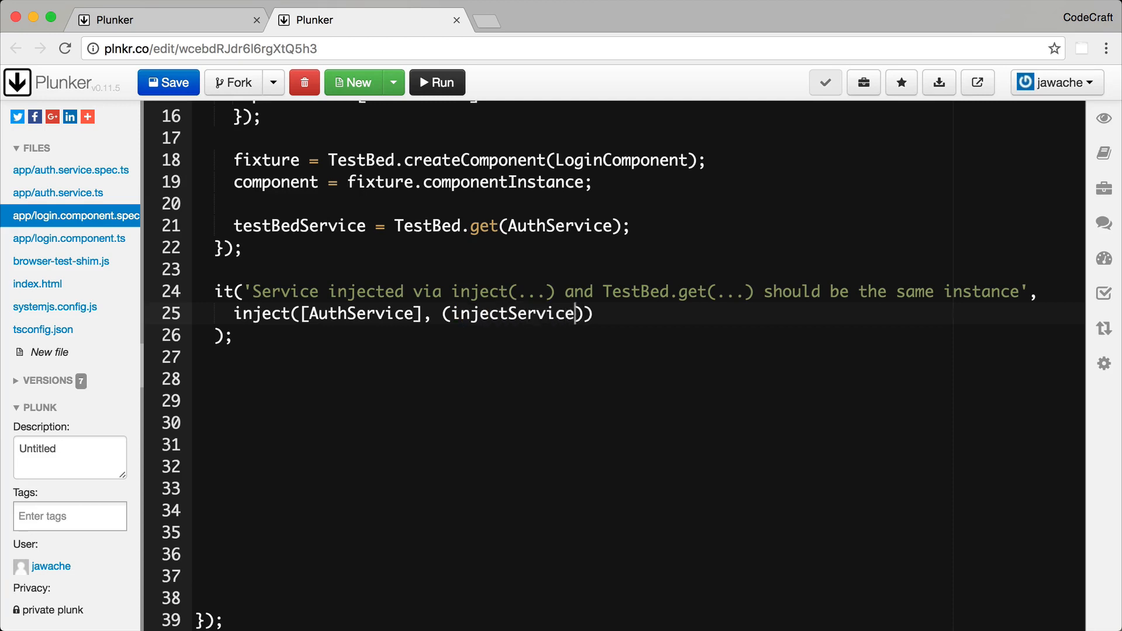
type(": AuthService) => {")
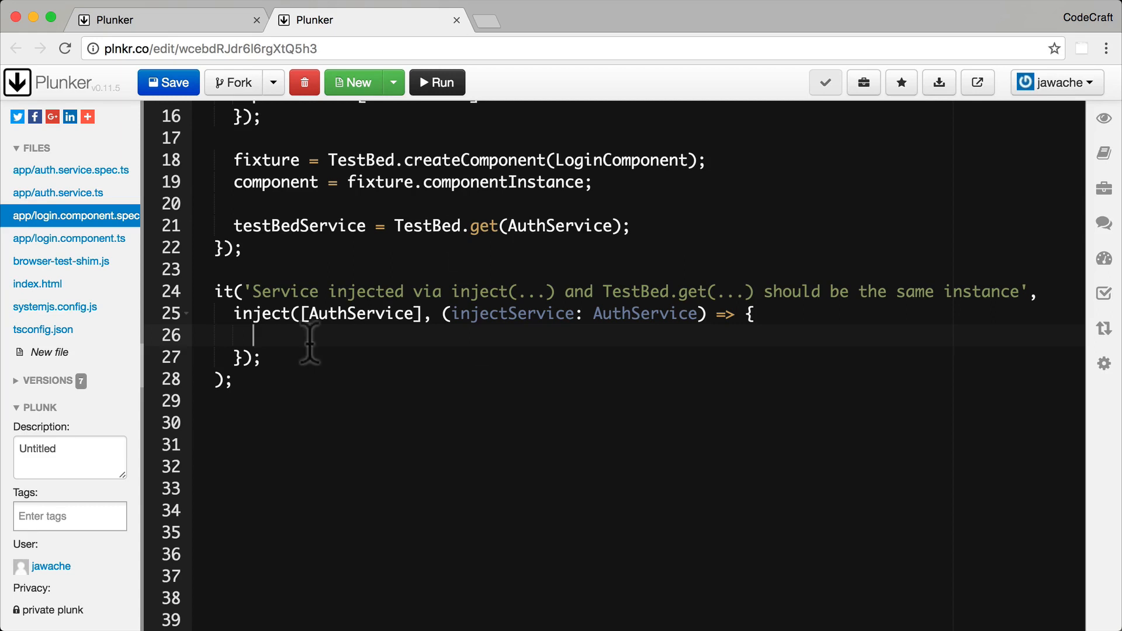
mouse_move(370, 351)
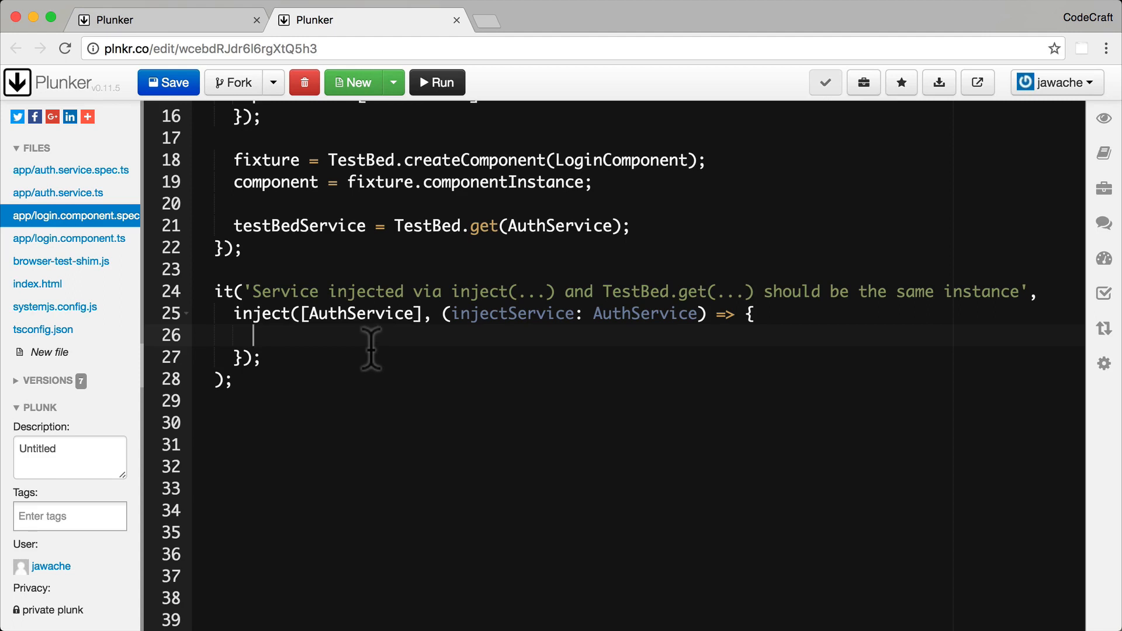
mouse_move(270, 335)
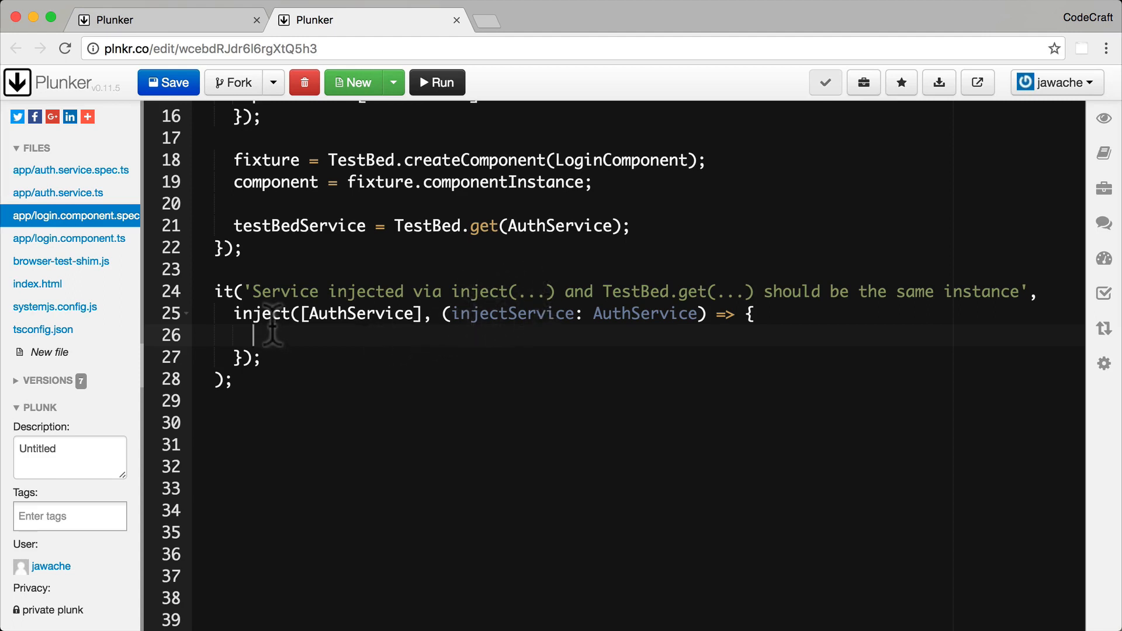
Step: Expect injectService toBe testBedService in the inject callback, then save the plunk
double_click(263, 314)
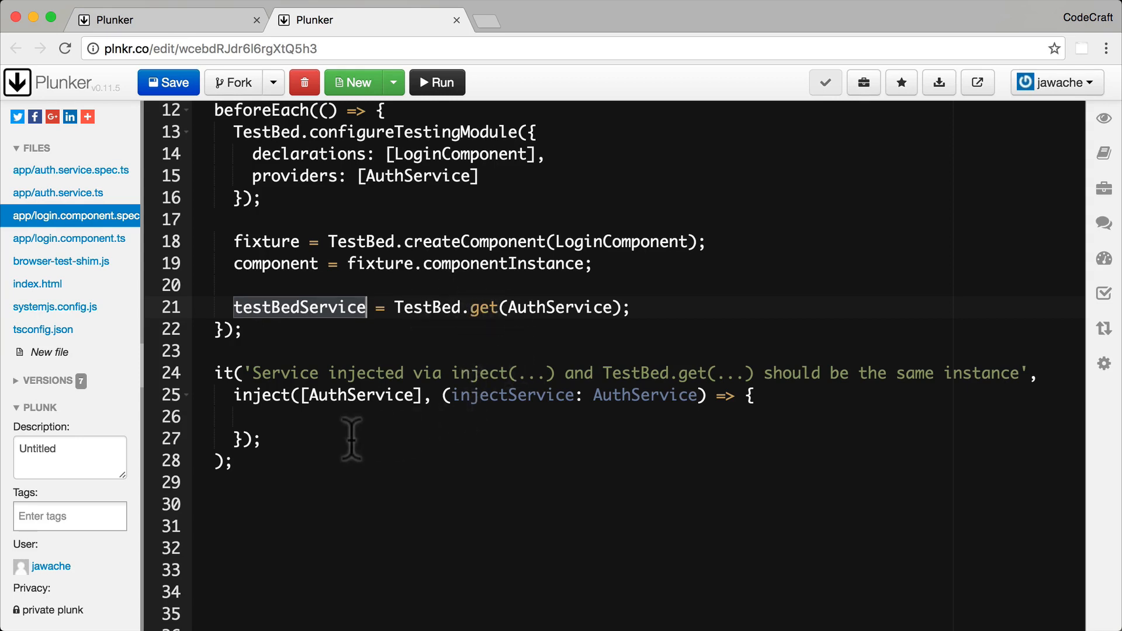
left_click(398, 422)
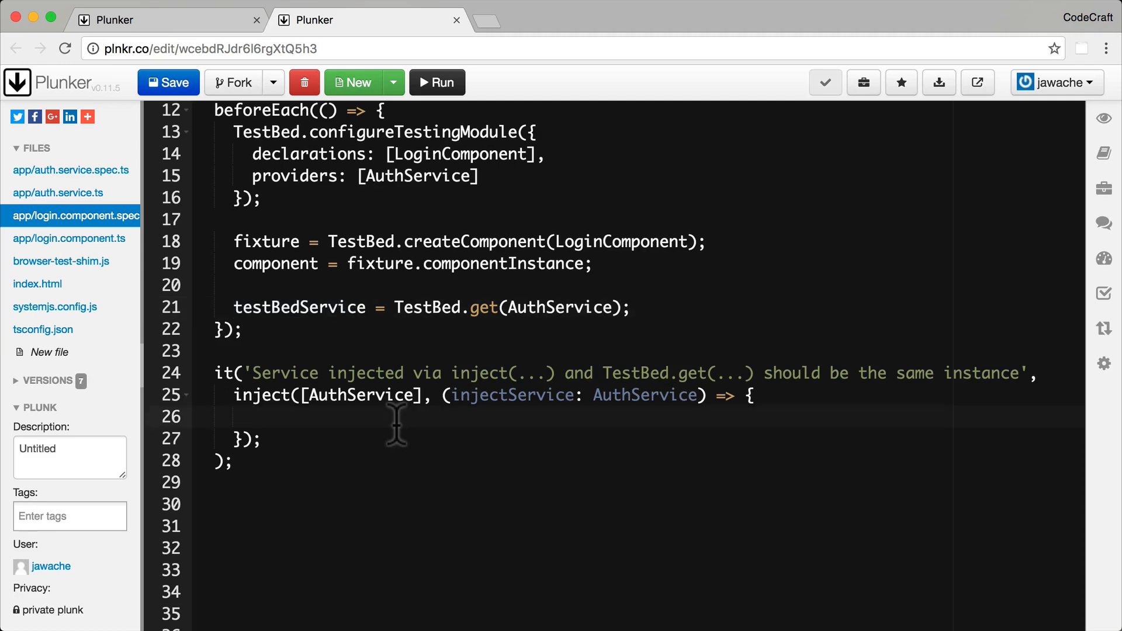
scroll("down", 3)
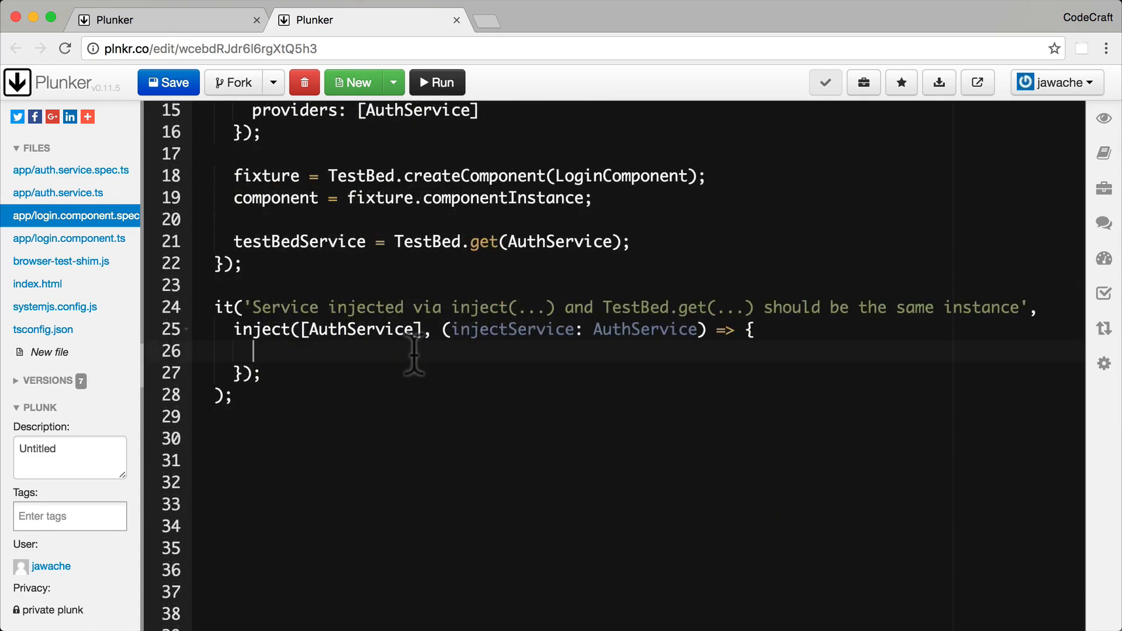
type("expect")
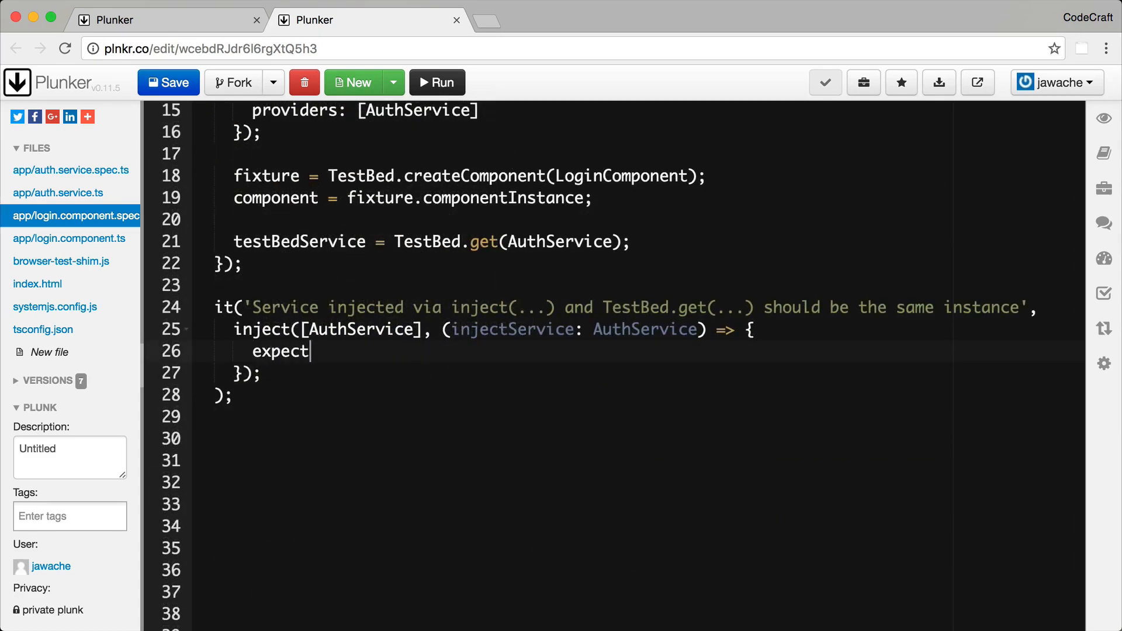
type("()")
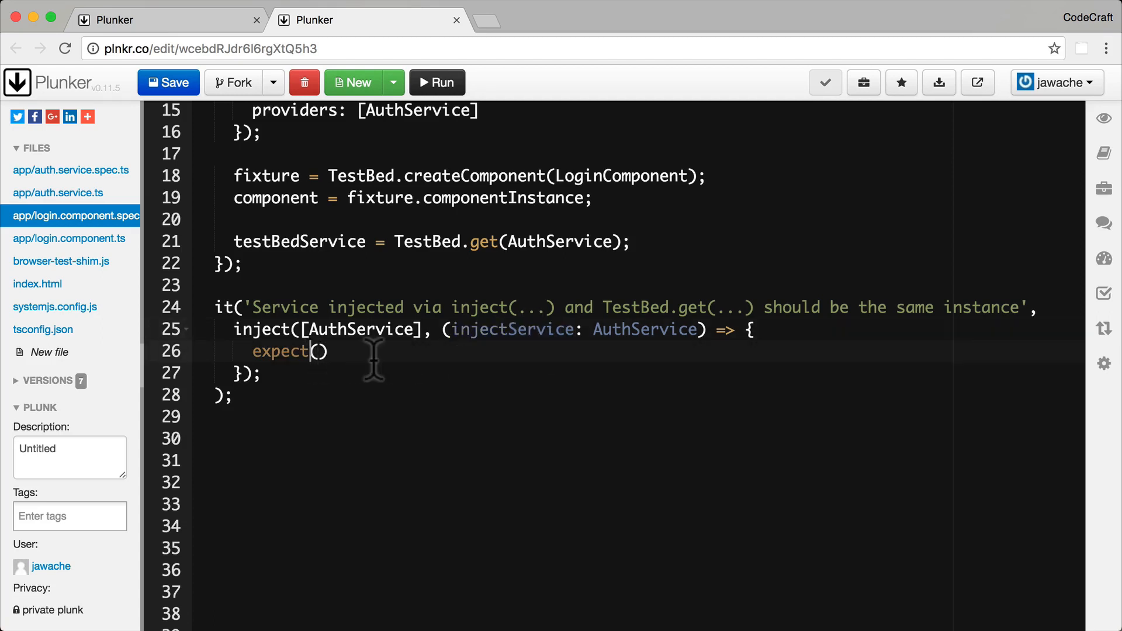
type("injectService")
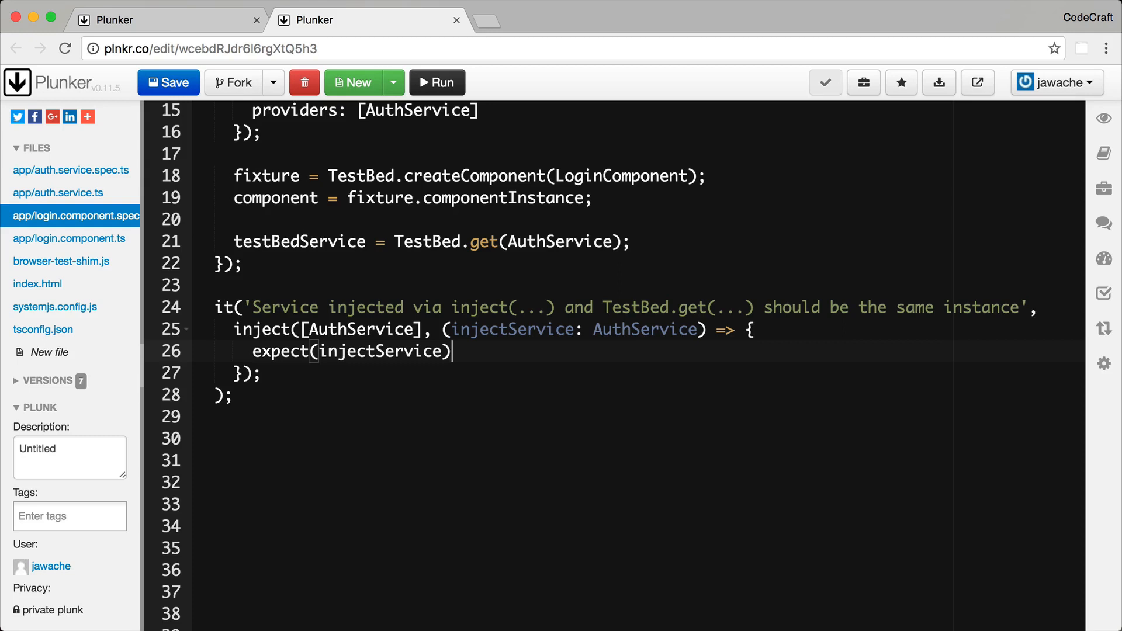
type(".to")
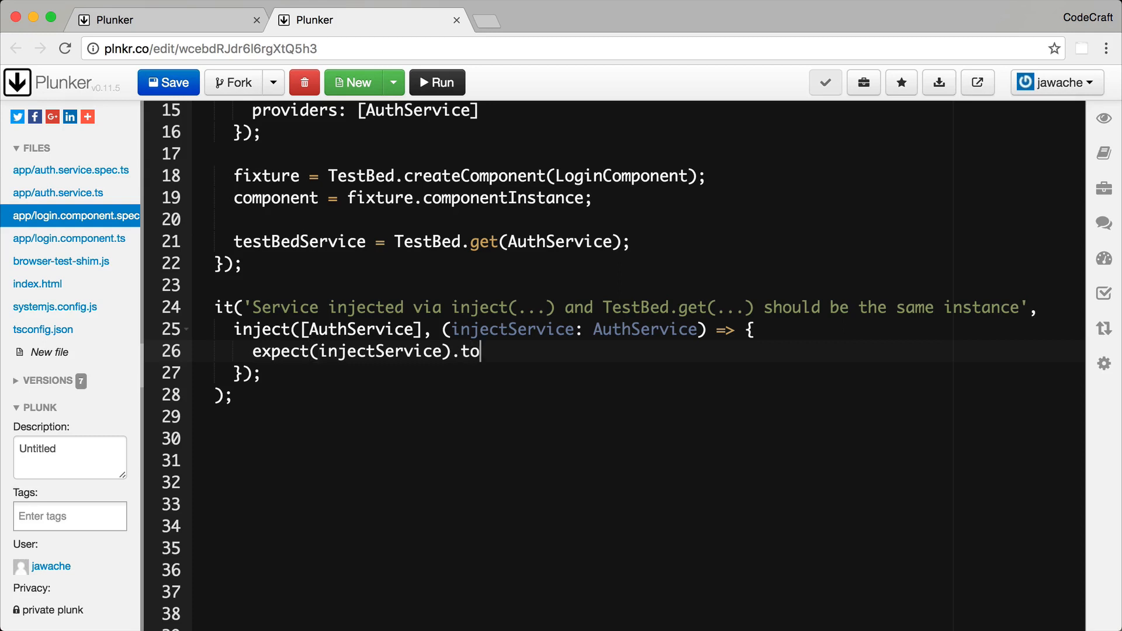
type("Be()")
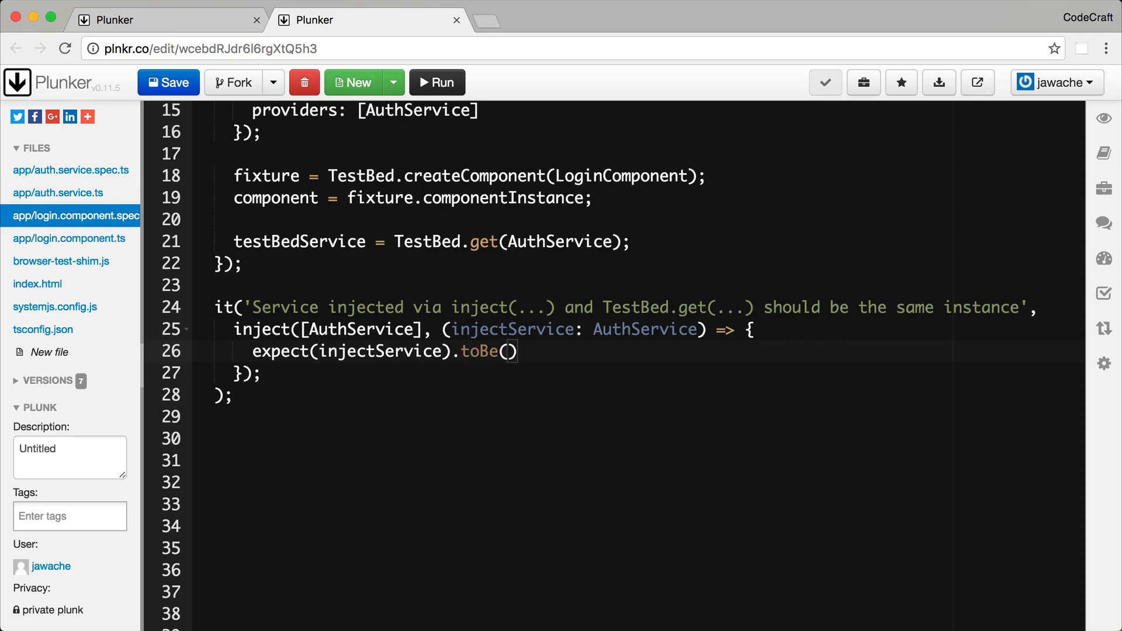
mouse_move(295, 266)
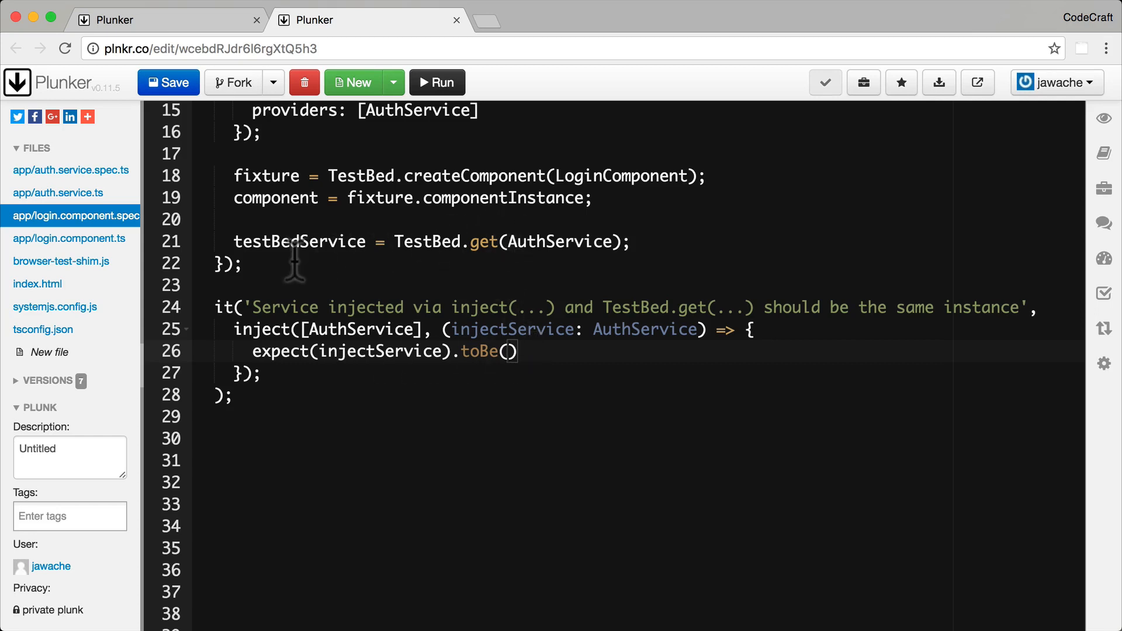
mouse_move(508, 368)
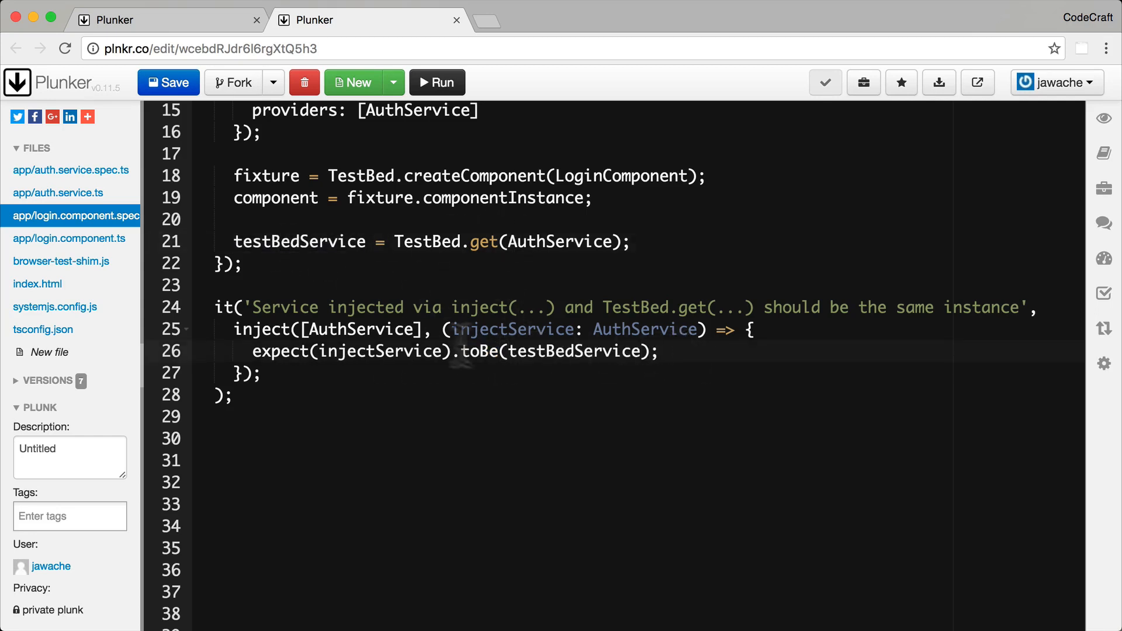
left_click(168, 82)
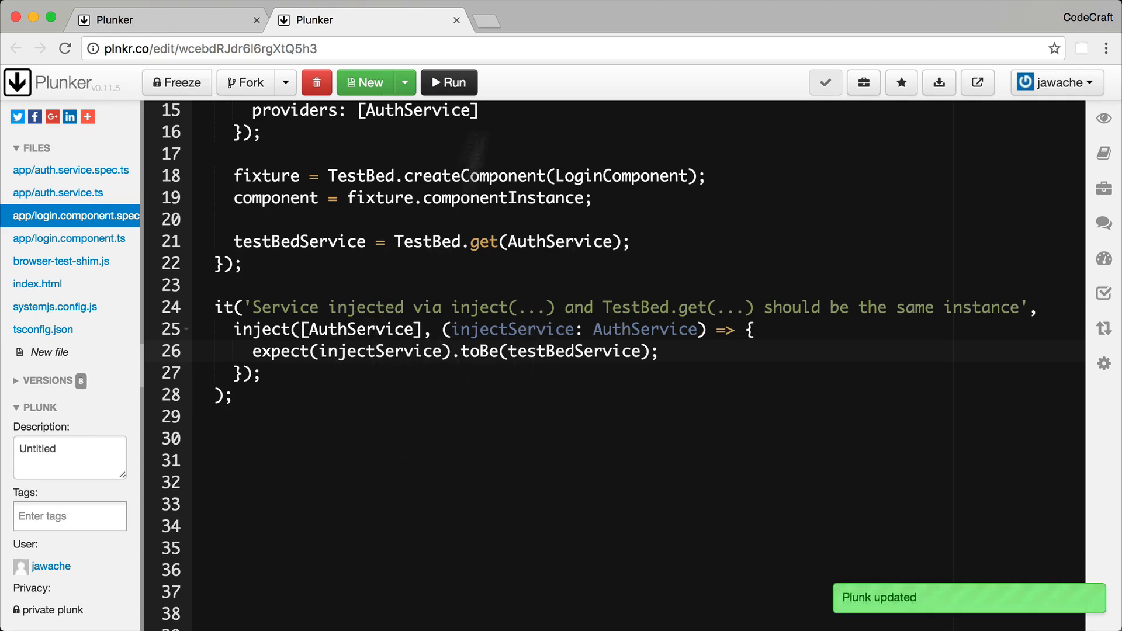
Step: Run the specs so Jasmine reports 1 spec, 0 failures for the same-instance test
left_click(448, 81)
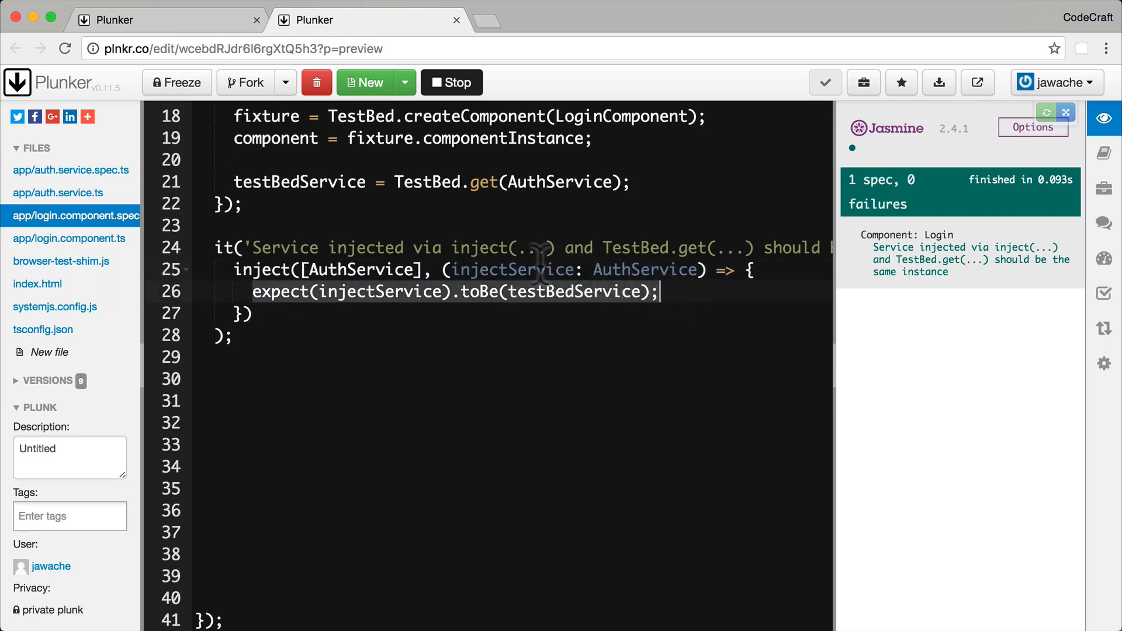
double_click(511, 270)
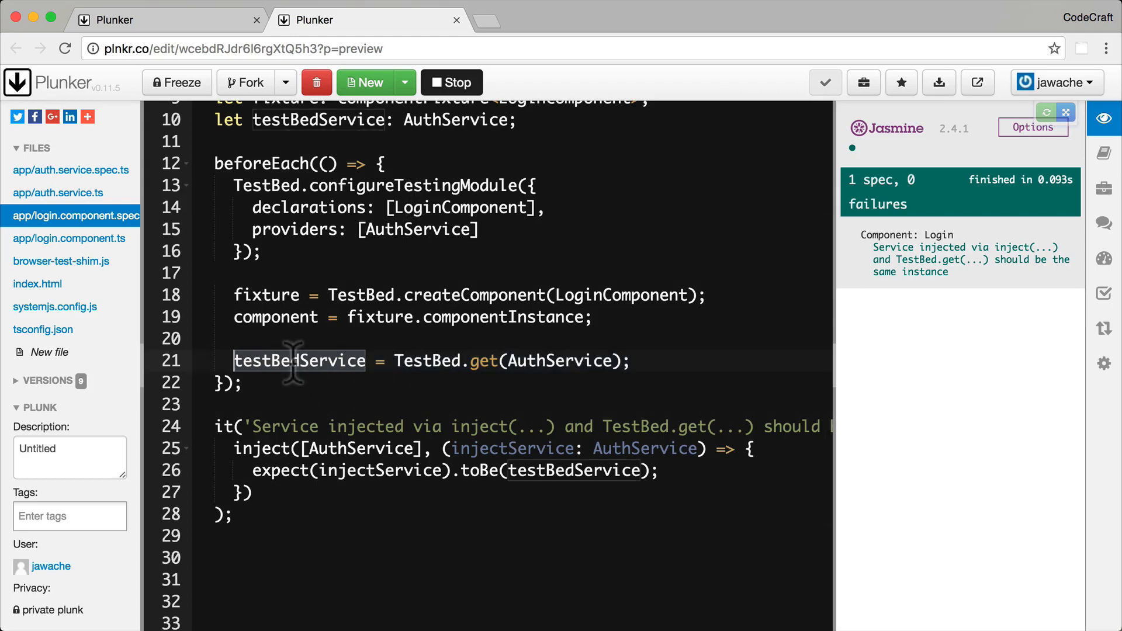
mouse_move(633, 361)
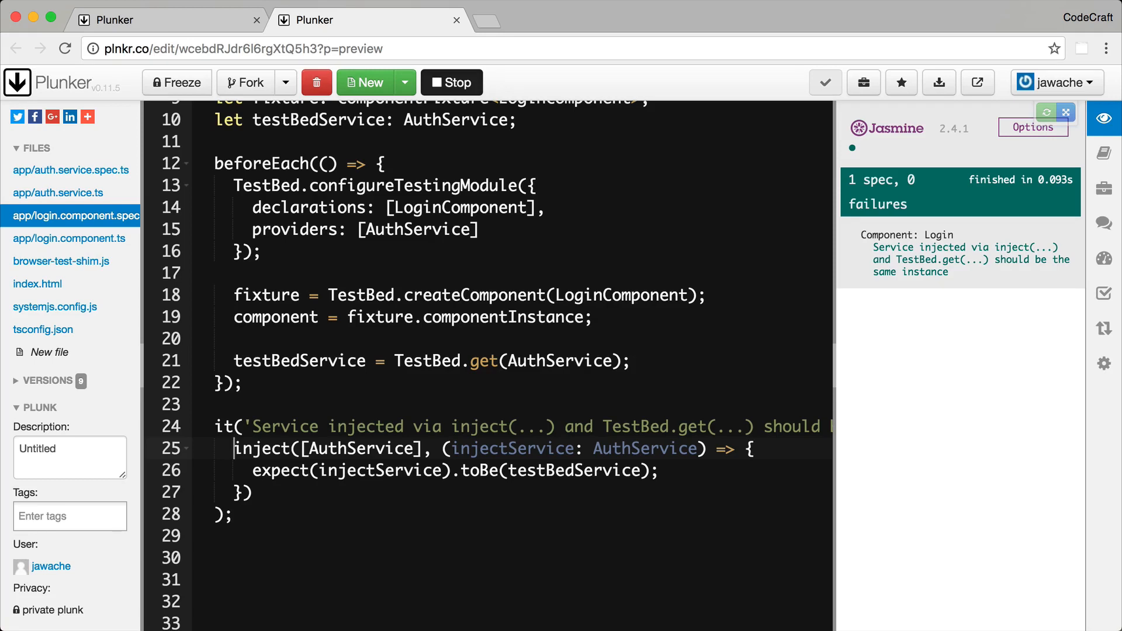
mouse_move(384, 276)
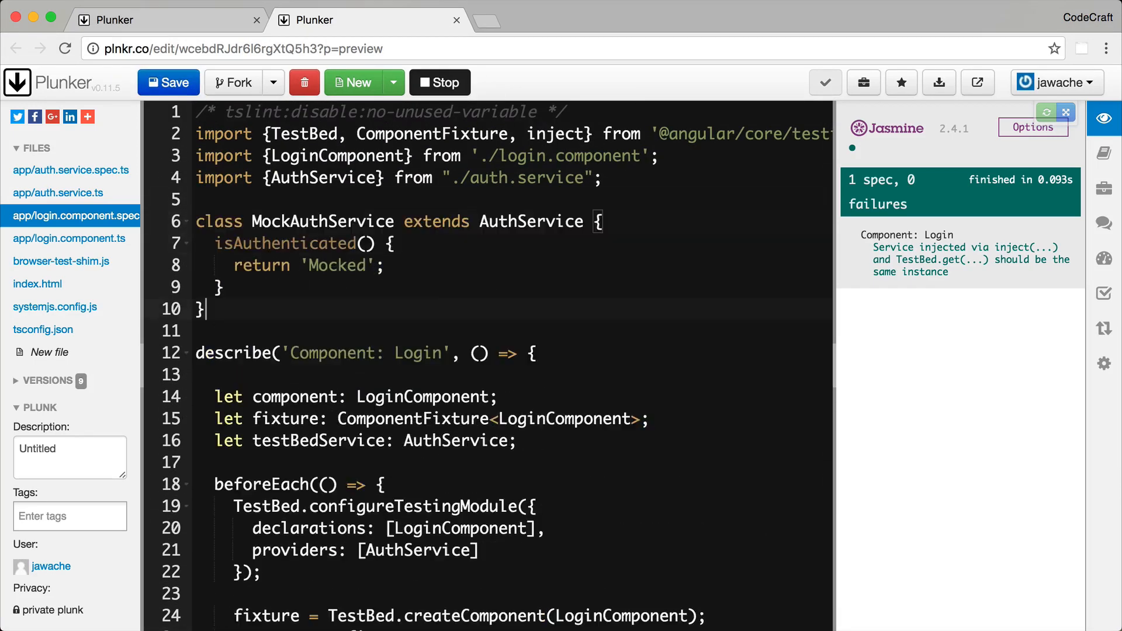
Step: Save the plunk with MockAuthService and add a blank line after configureTestingModule
left_click(168, 82)
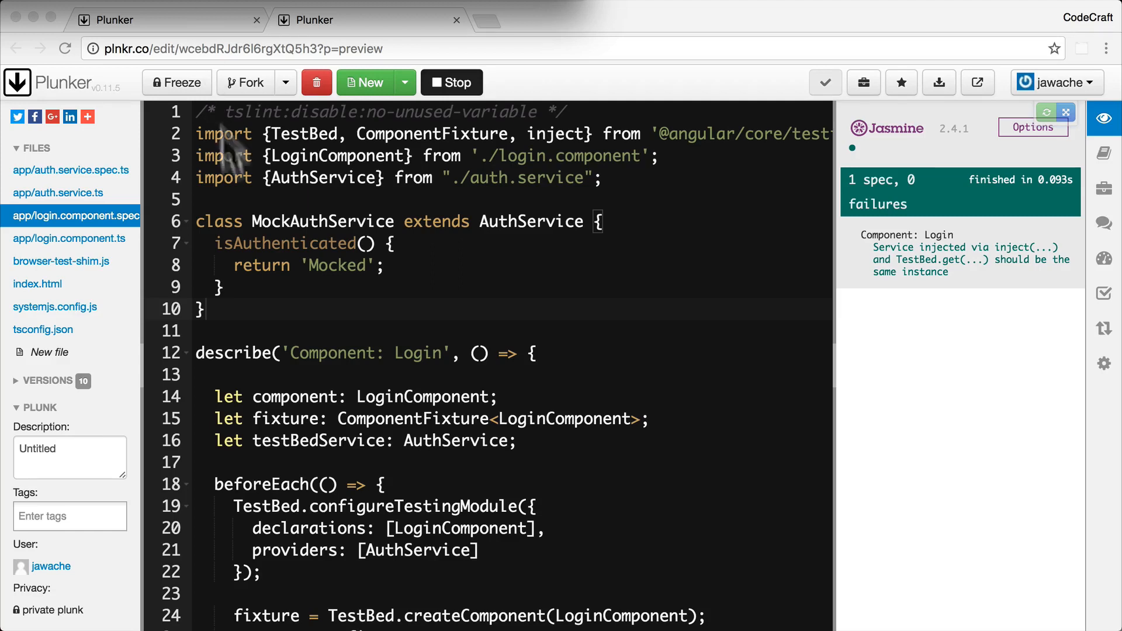
scroll("down", 3)
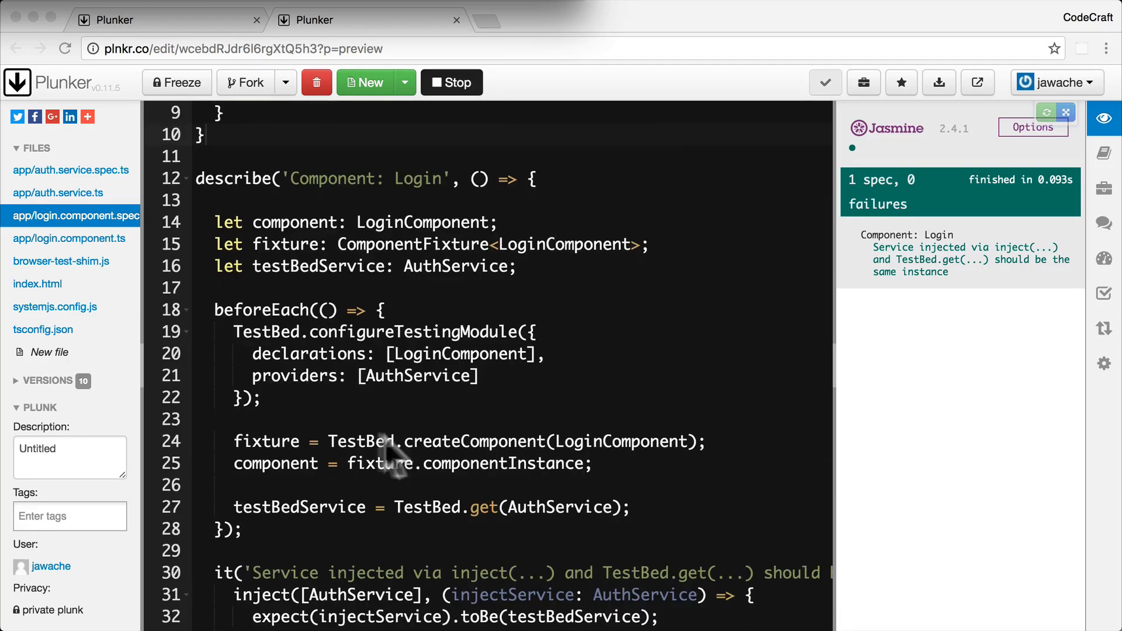
key("Enter")
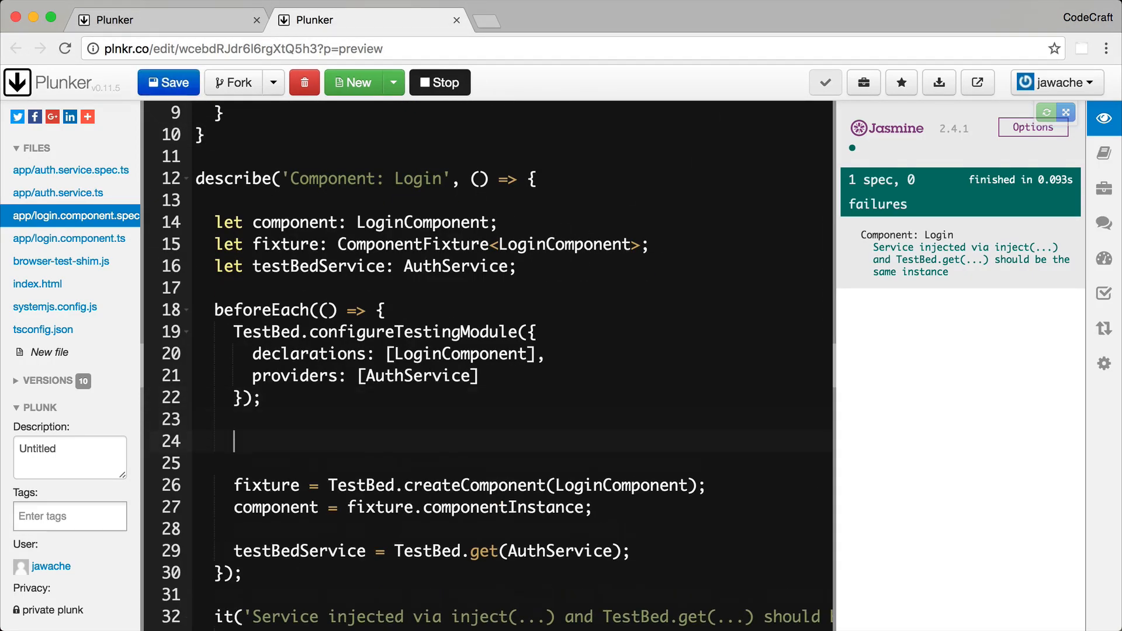
Step: Call TestBed.overrideComponent on LoginComponent, setting providers to use MockAuthService for AuthService
type("TestBed.overrideComponent(")
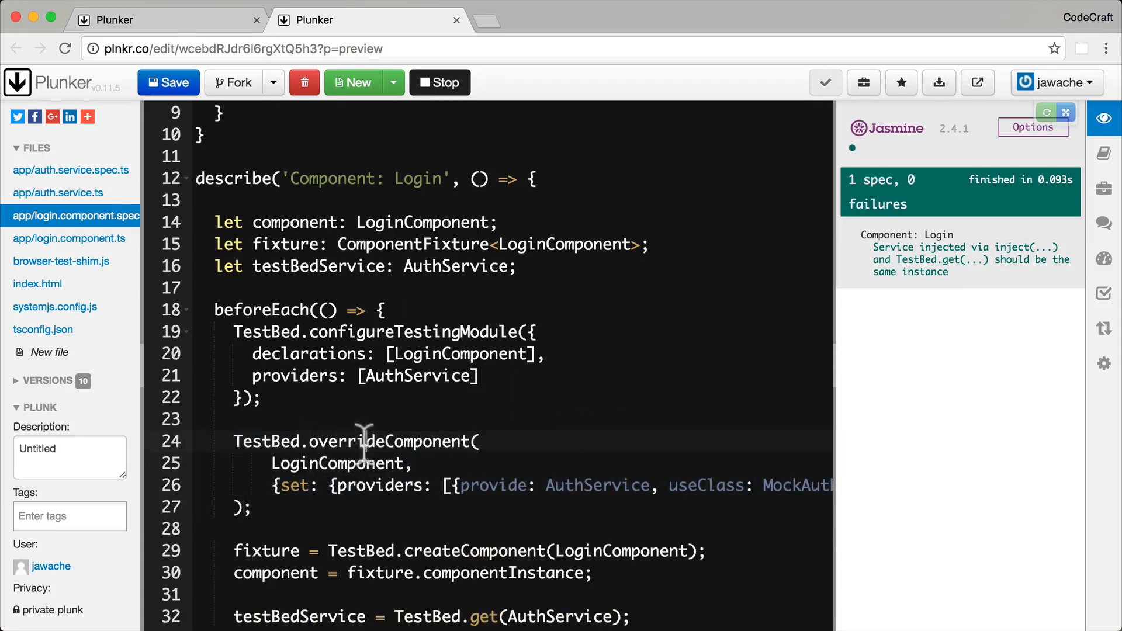
double_click(337, 463)
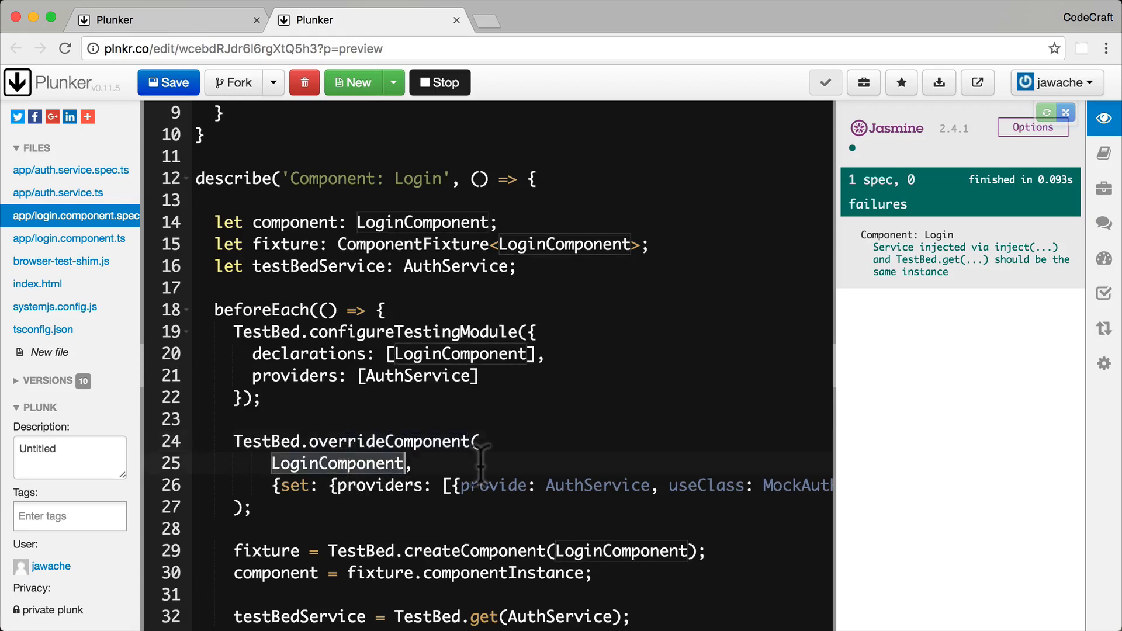
scroll("down", 3)
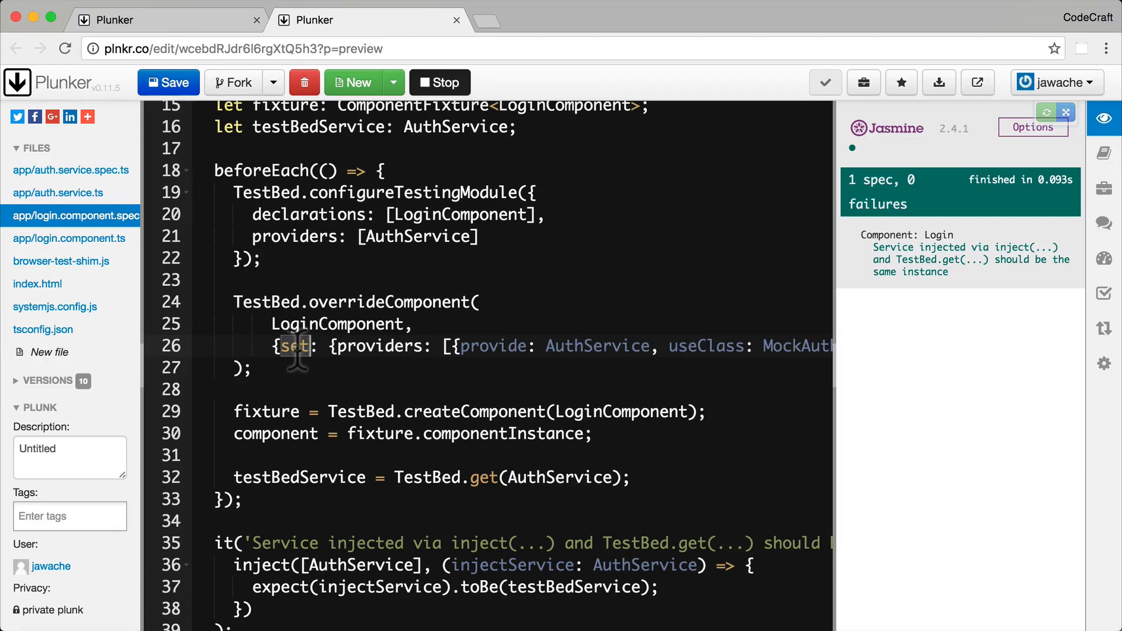
double_click(295, 346)
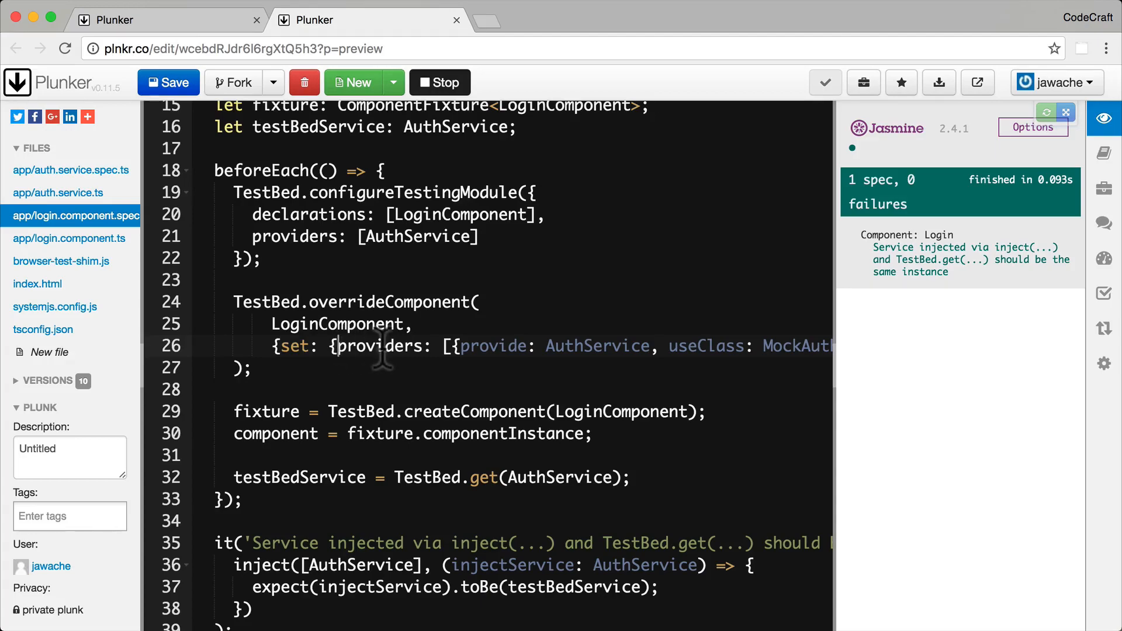
scroll("right", 3)
type("add")
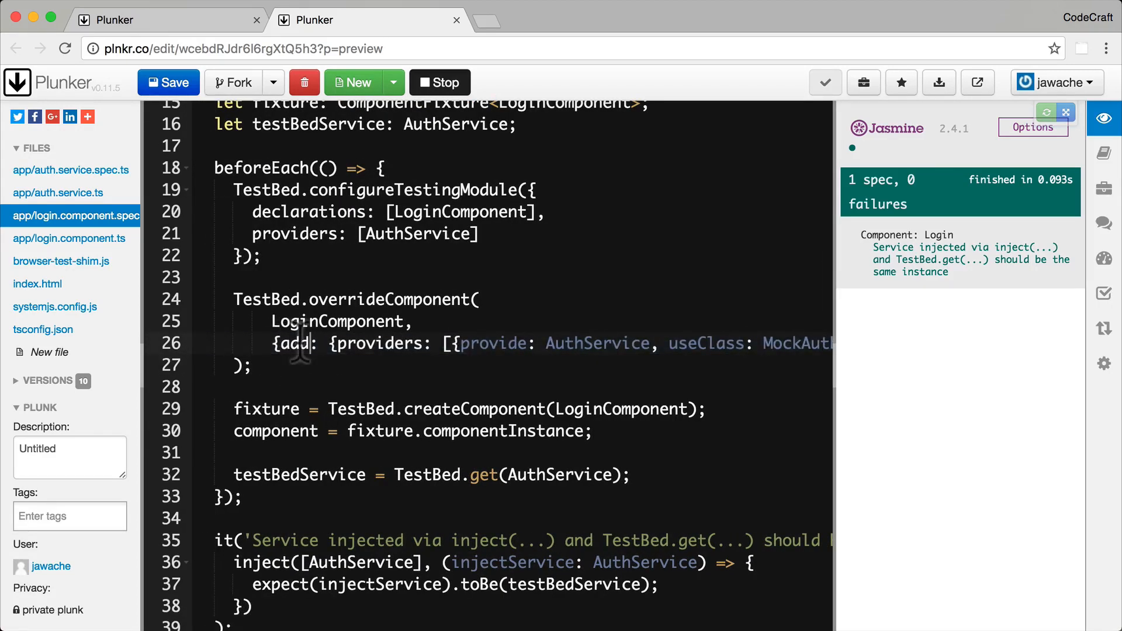
mouse_move(386, 345)
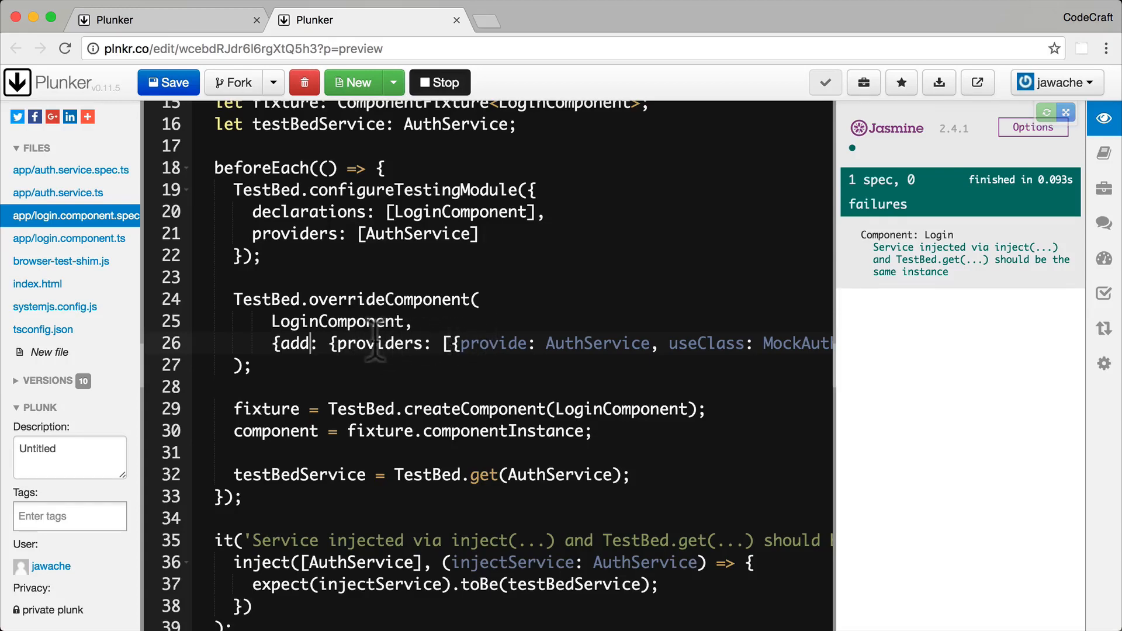
mouse_move(501, 344)
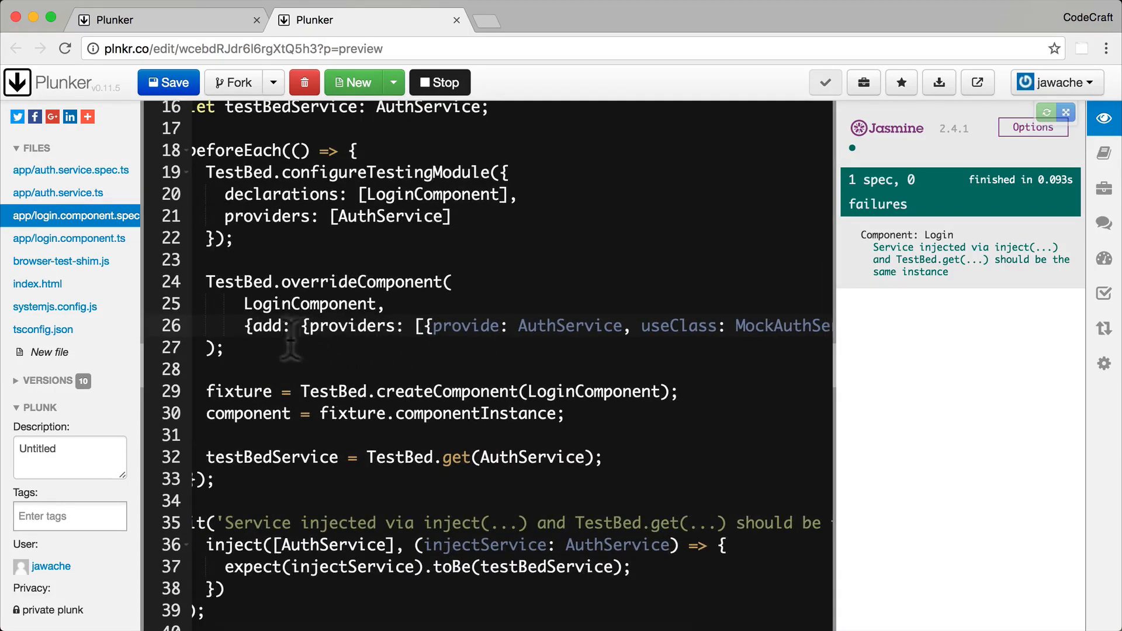
type("set")
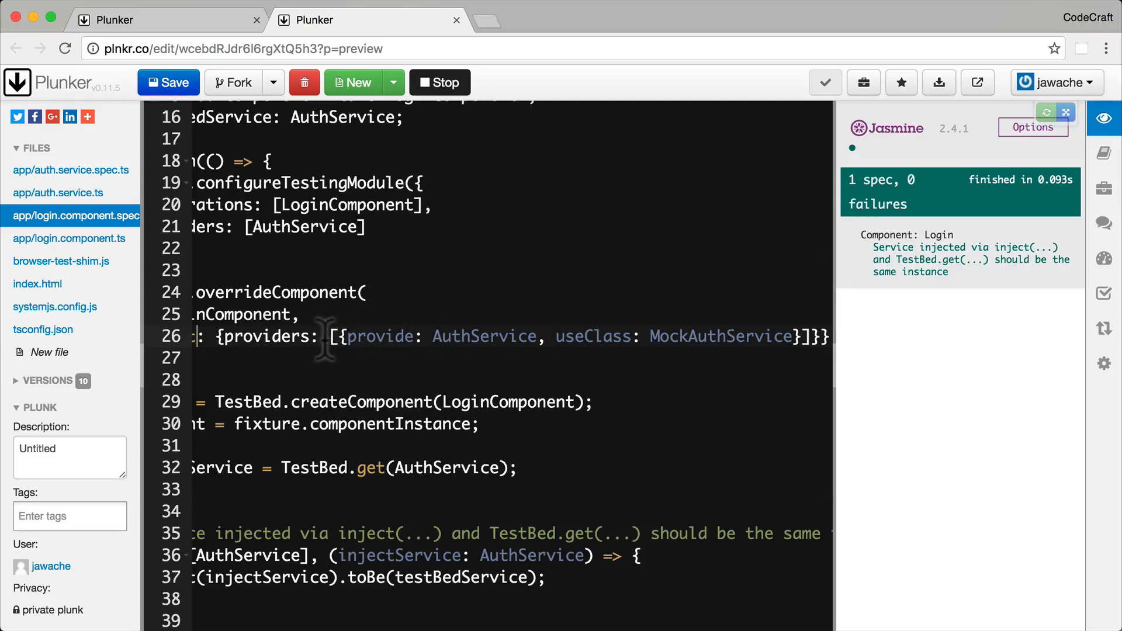
double_click(483, 336)
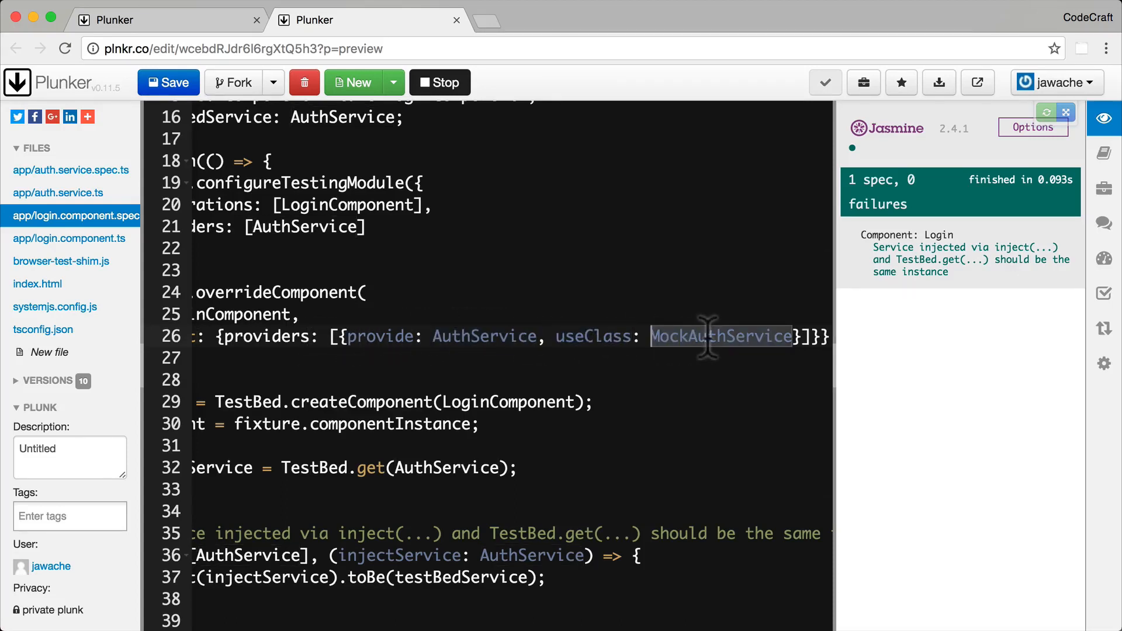
mouse_move(274, 346)
type("componentService = fixture.debugElement.injector.get(AuthService);")
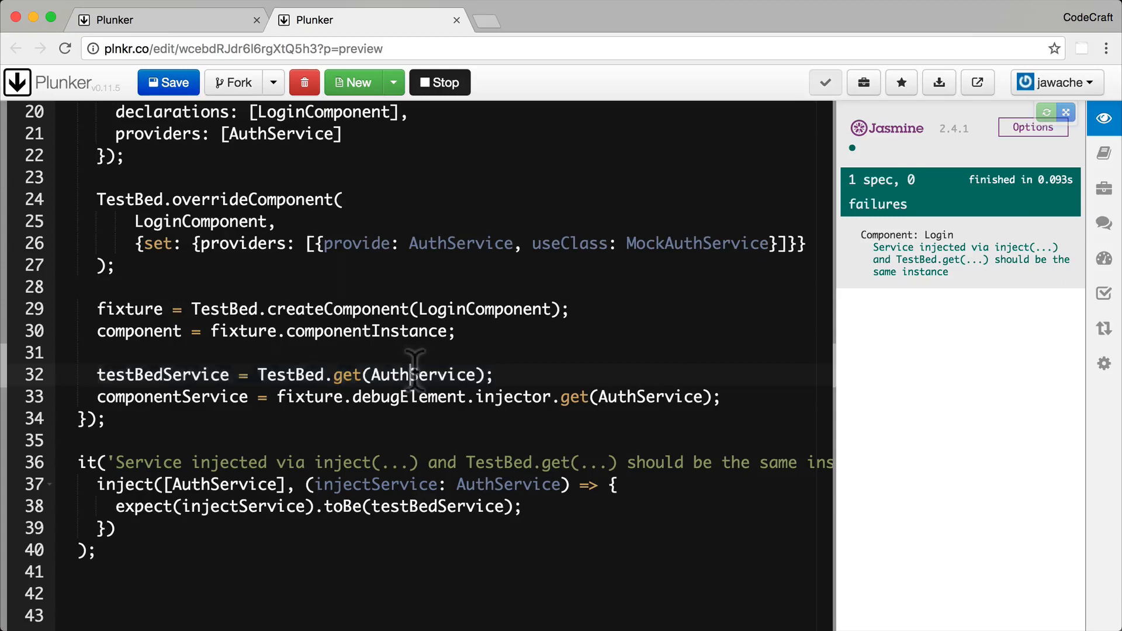
Step: Point out componentService = fixture.debugElement.injector.get(AuthService) against TestBed.get and the override
double_click(424, 375)
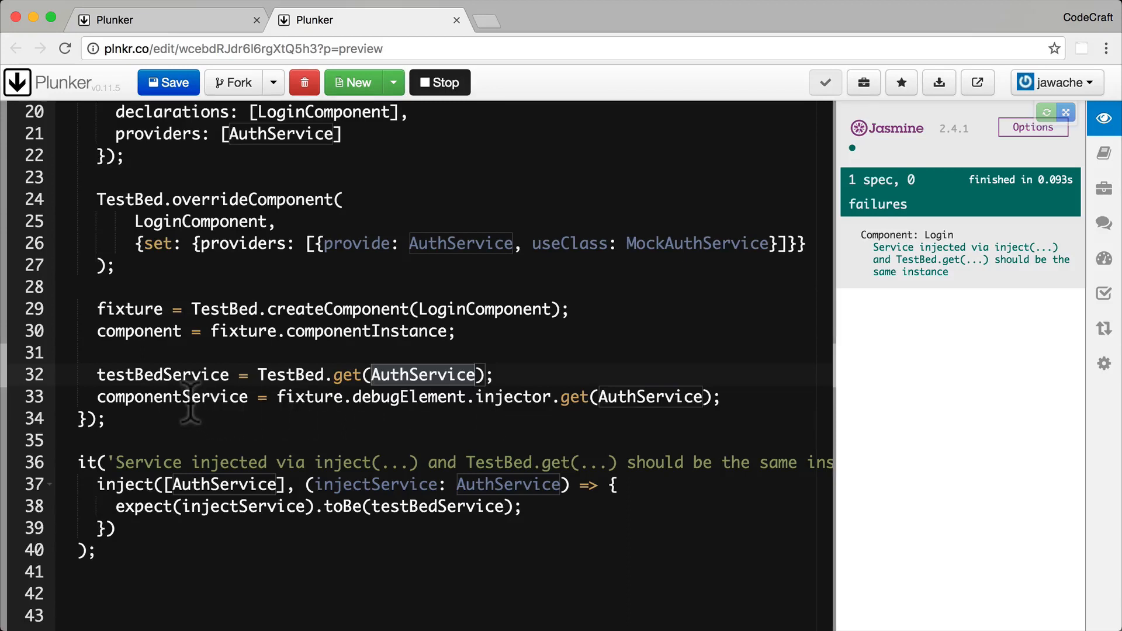
double_click(199, 221)
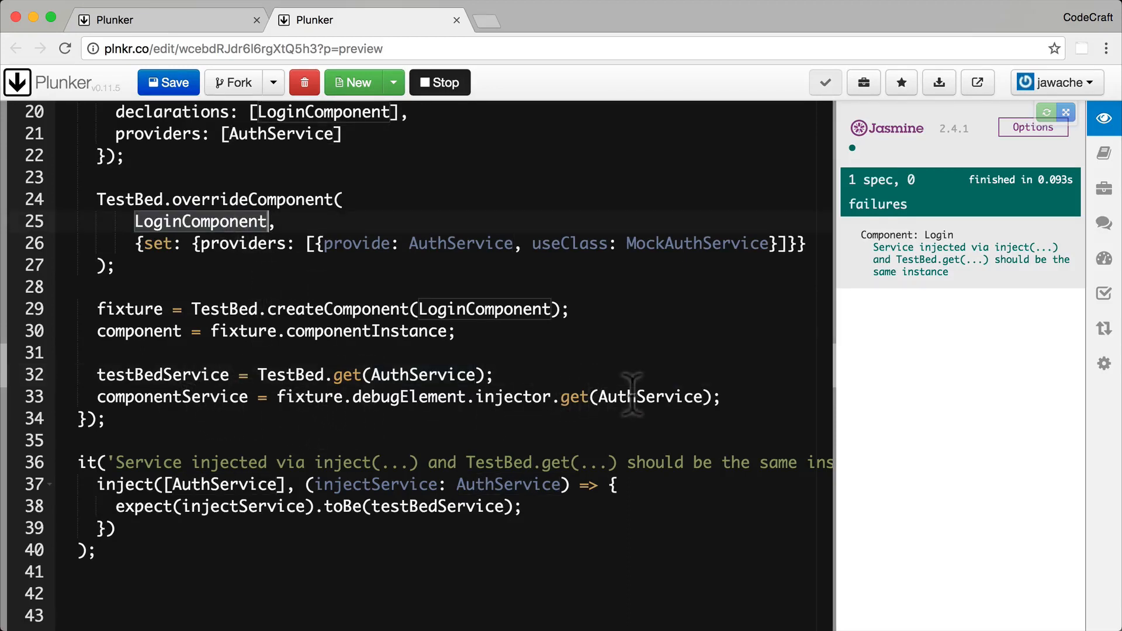
double_click(651, 397)
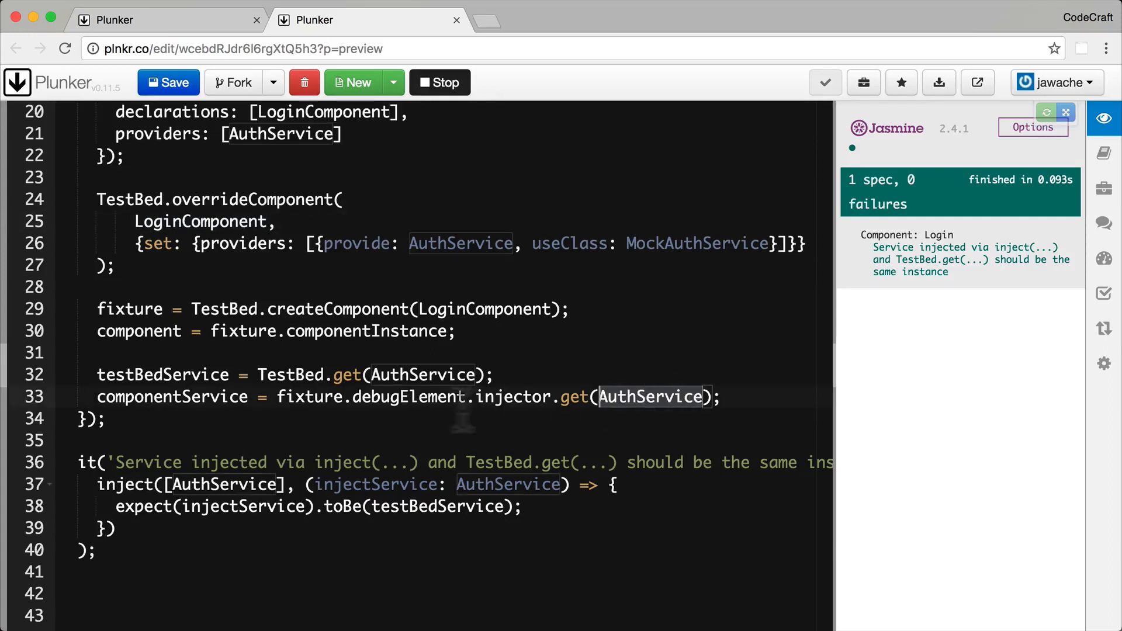
double_click(309, 397)
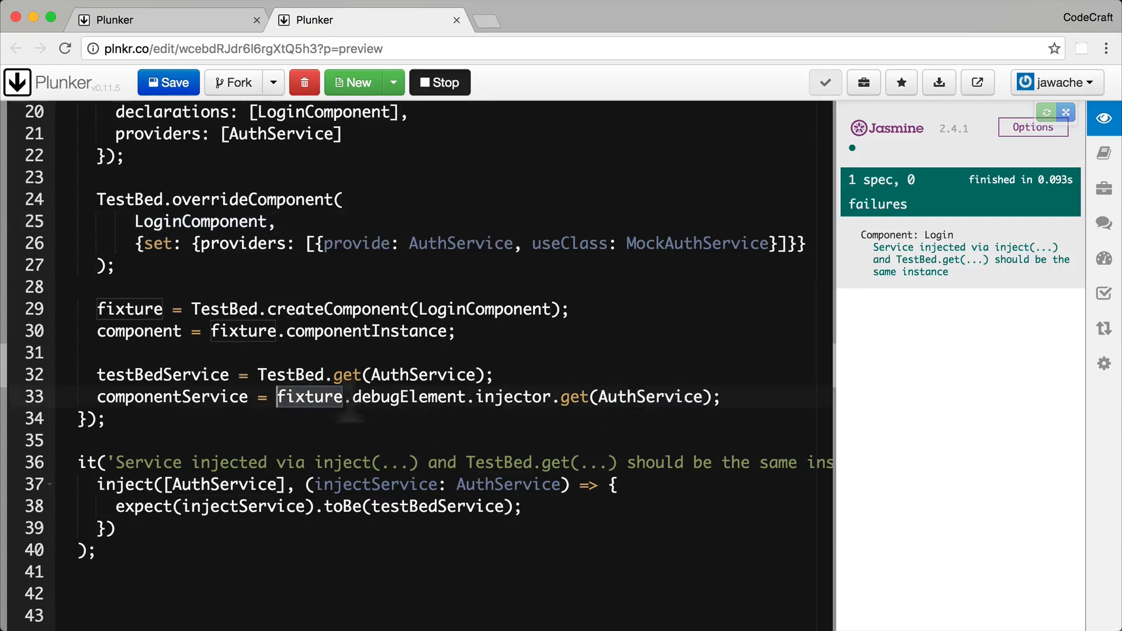
double_click(512, 397)
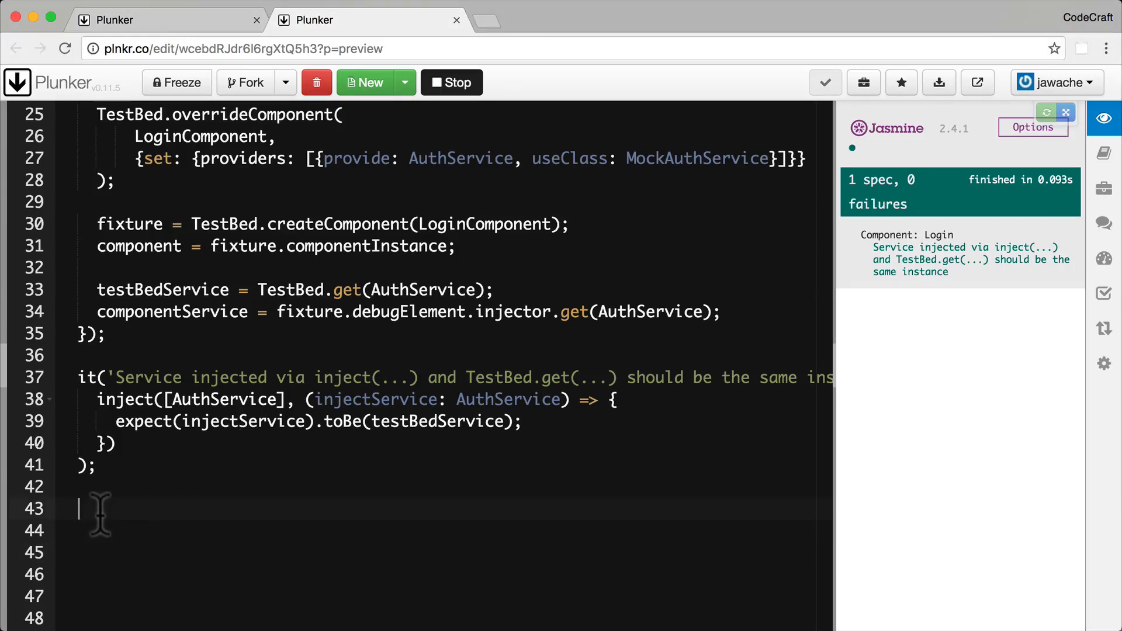
Step: Add a spec 'Service injected via component should be and instance of MockAuthService' and stop the preview
type("it('Service injected via component should be and instance of MockAuthService', () => {")
left_click(444, 531)
type("expect(componentService instanceof MockAuthService).toBeTruthy();")
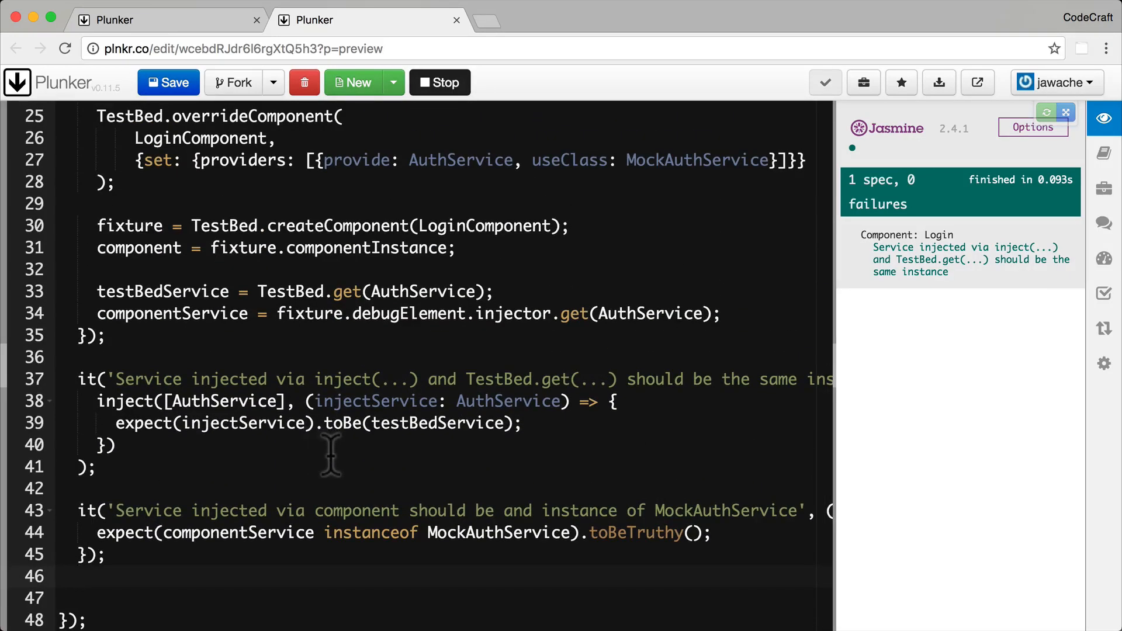
mouse_move(247, 537)
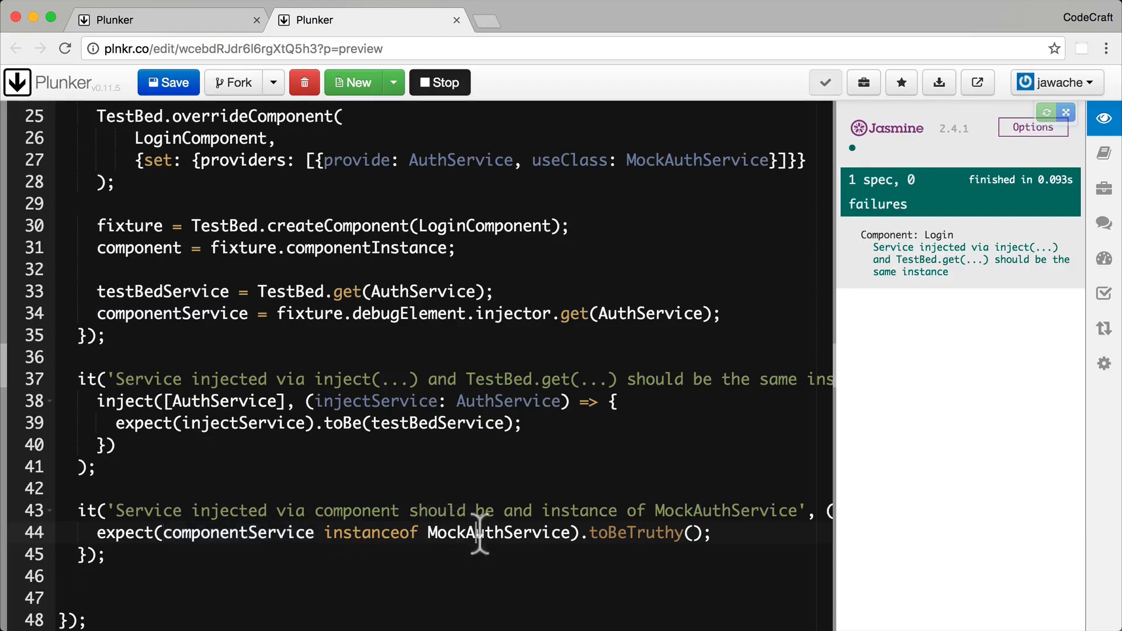
double_click(497, 534)
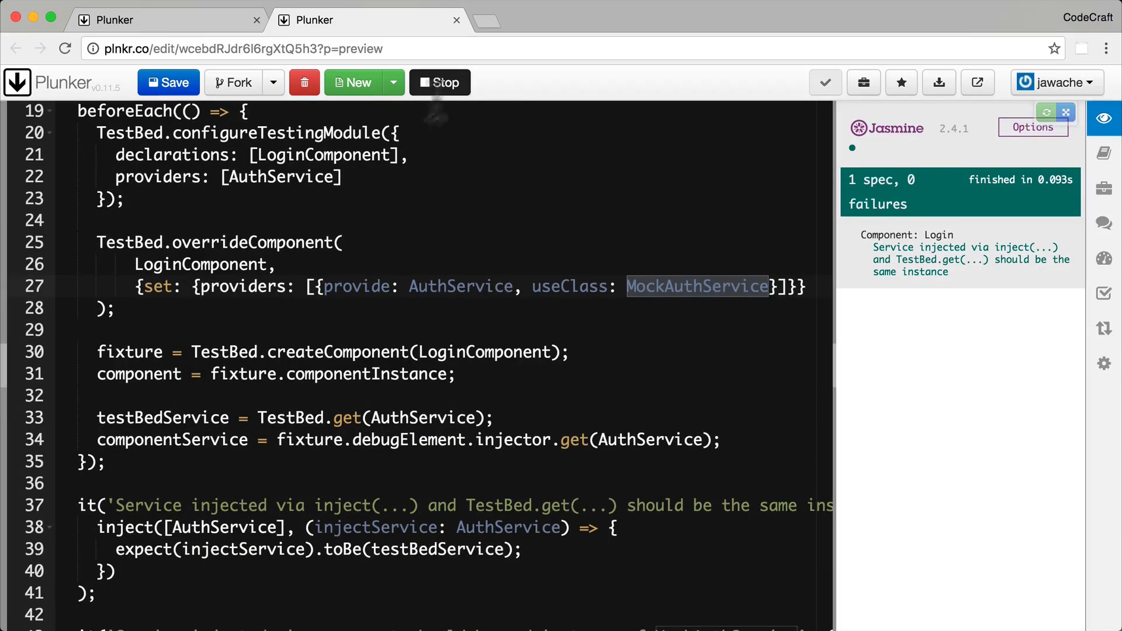
left_click(439, 82)
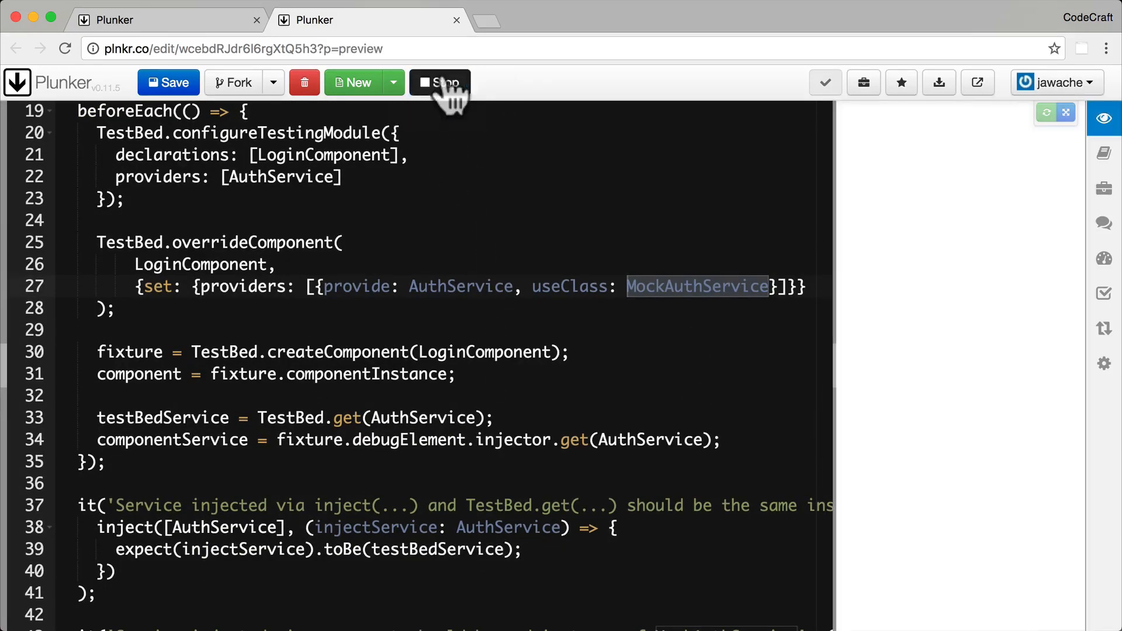